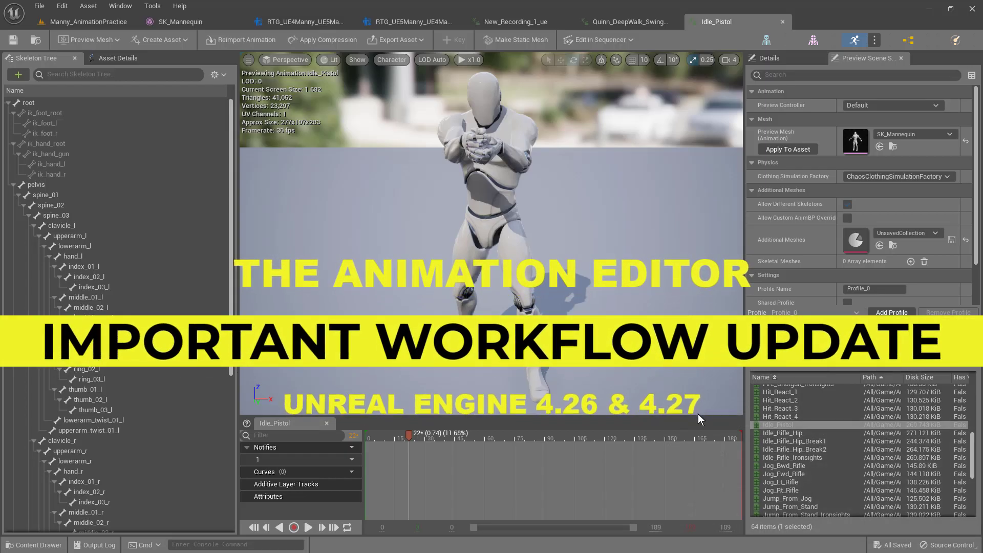
{"action": "mouse_move", "coordinate": [664, 377]}
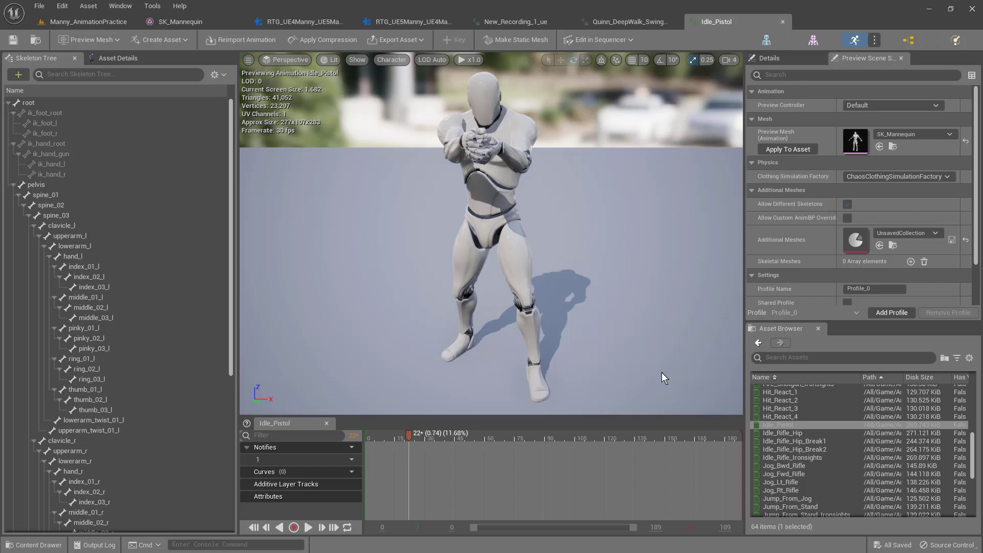
{"action": "mouse_move", "coordinate": [638, 357]}
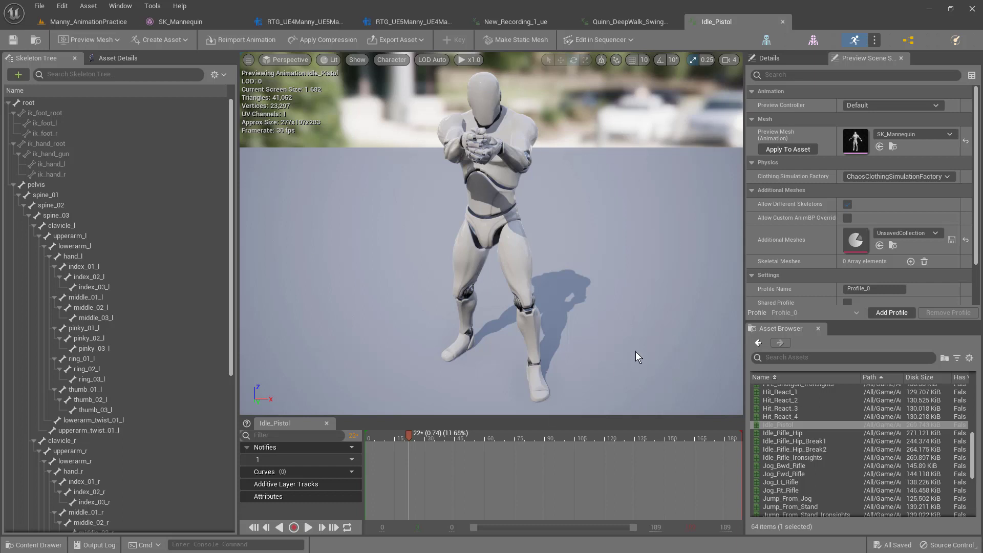
{"action": "mouse_move", "coordinate": [648, 354]}
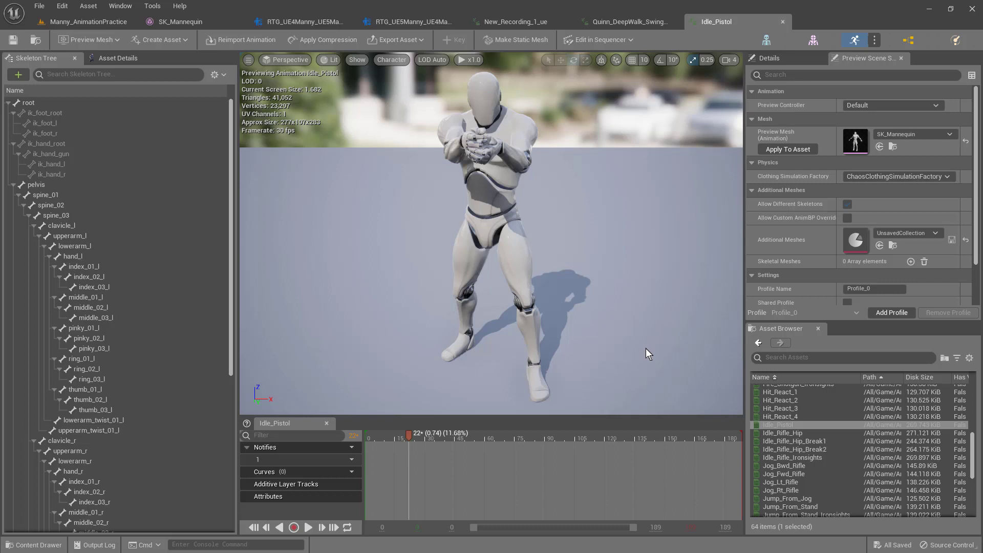
{"action": "mouse_move", "coordinate": [663, 358]}
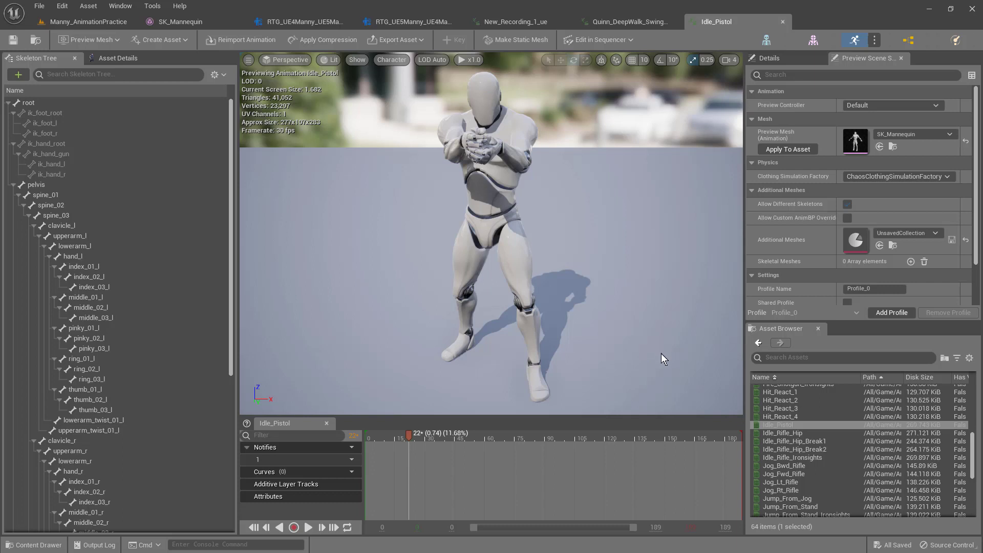
{"action": "mouse_move", "coordinate": [667, 352]}
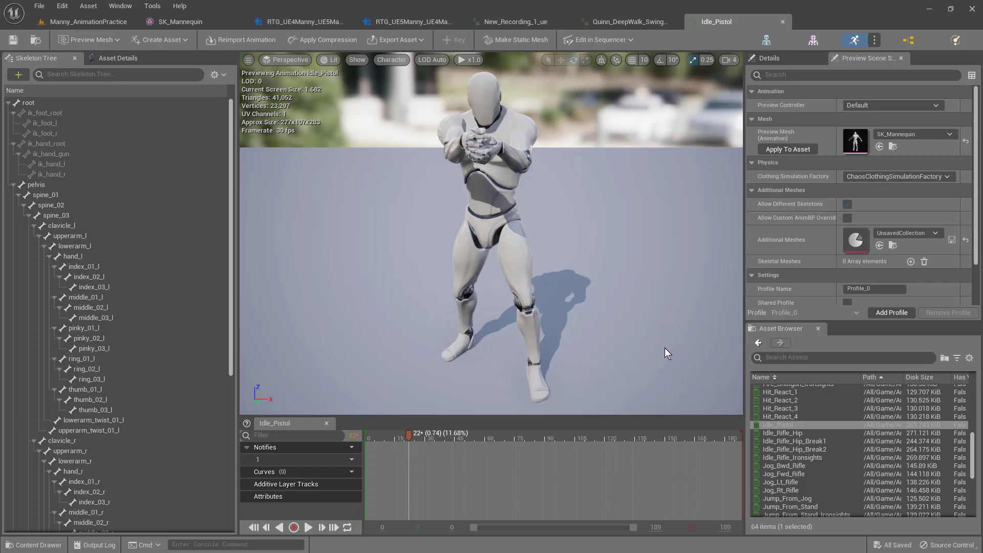
{"action": "mouse_move", "coordinate": [660, 362]}
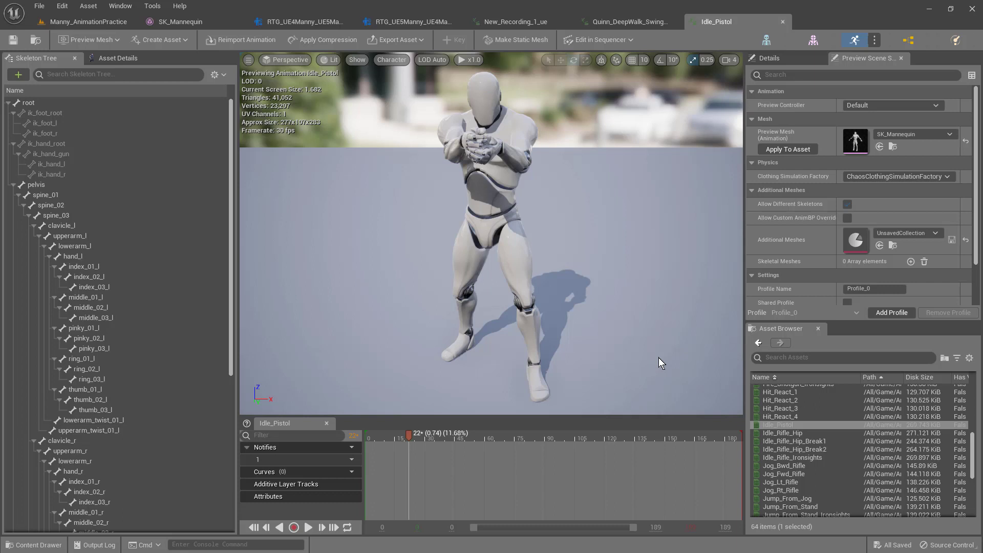
{"action": "mouse_move", "coordinate": [651, 364]}
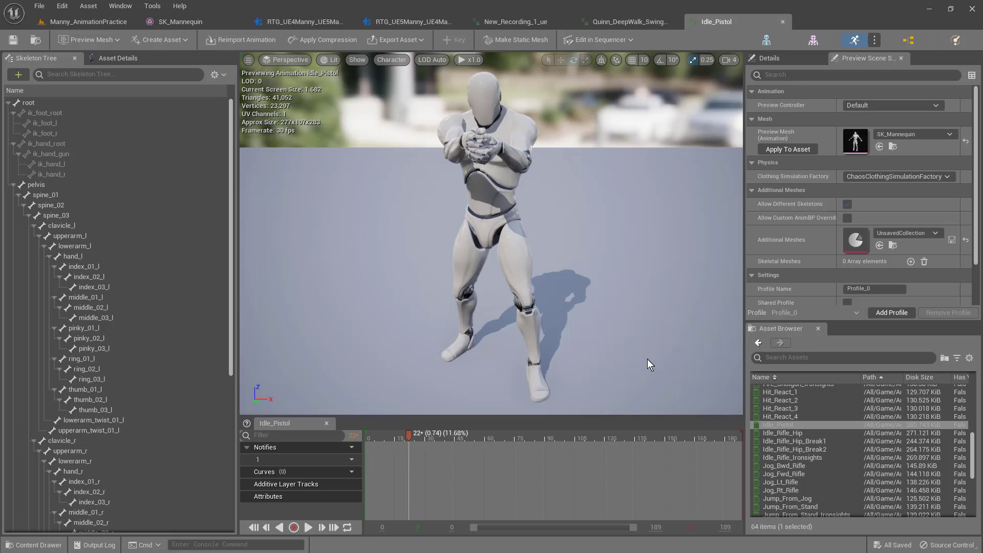
{"action": "mouse_move", "coordinate": [655, 362]}
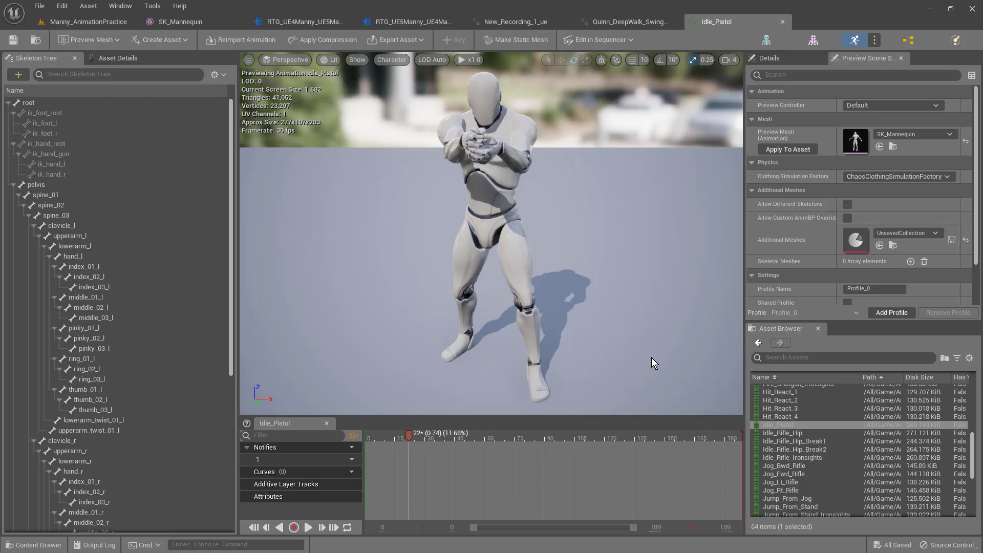
{"action": "mouse_move", "coordinate": [625, 364]}
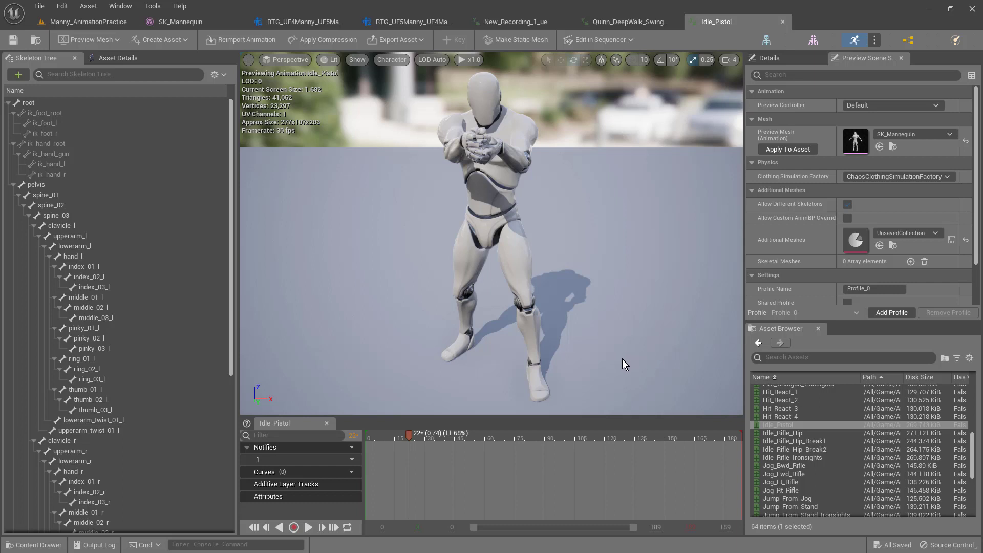
{"action": "mouse_move", "coordinate": [628, 358]}
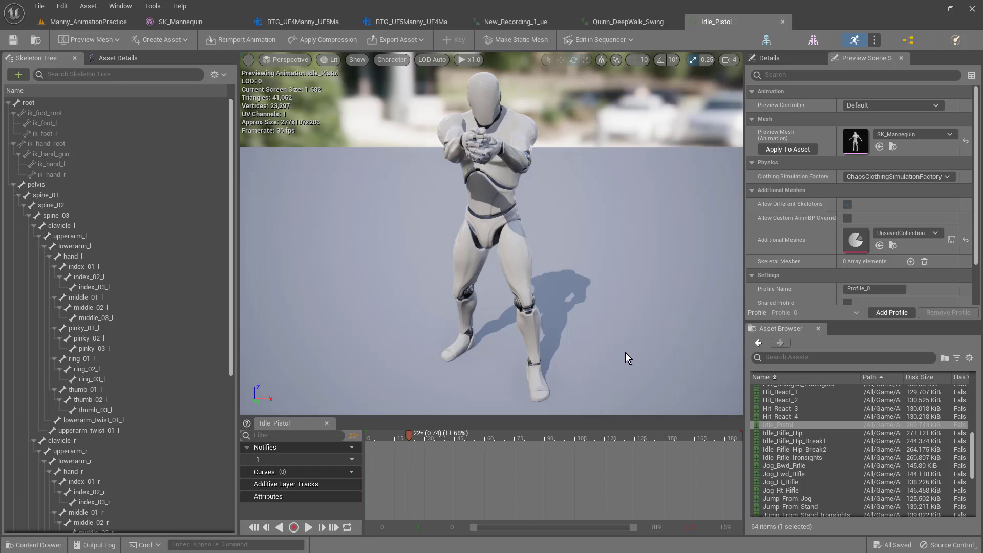
{"action": "mouse_move", "coordinate": [626, 364]}
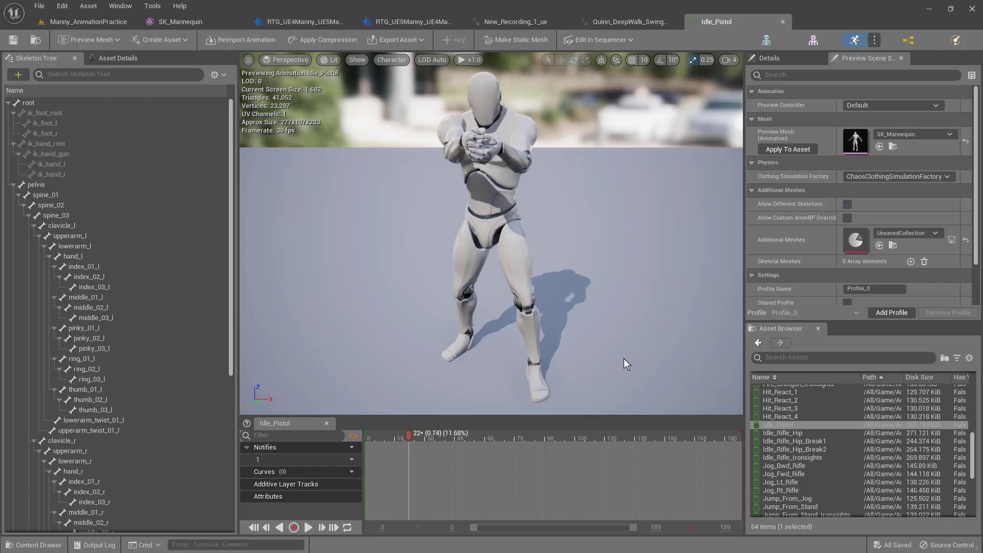
{"action": "mouse_move", "coordinate": [617, 357]}
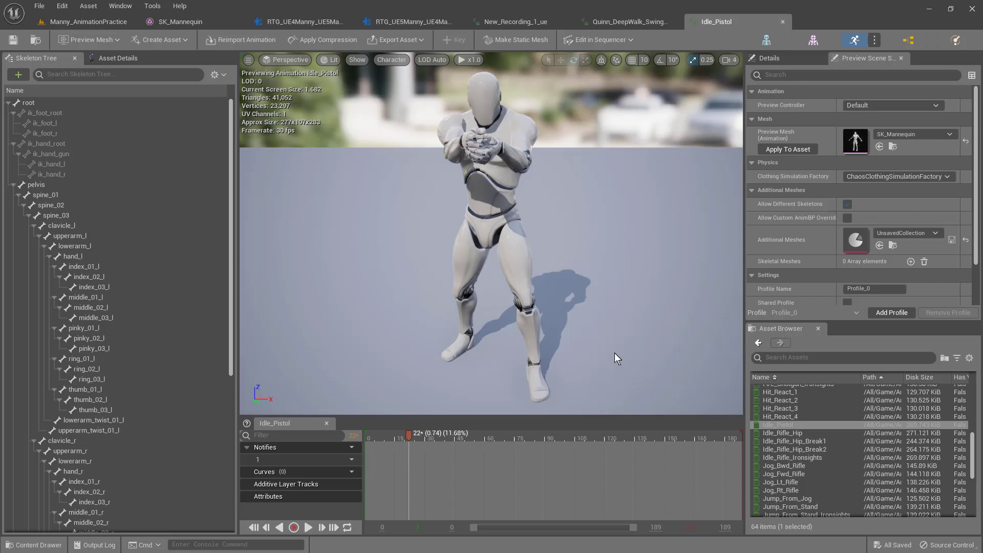
{"action": "mouse_move", "coordinate": [620, 355]}
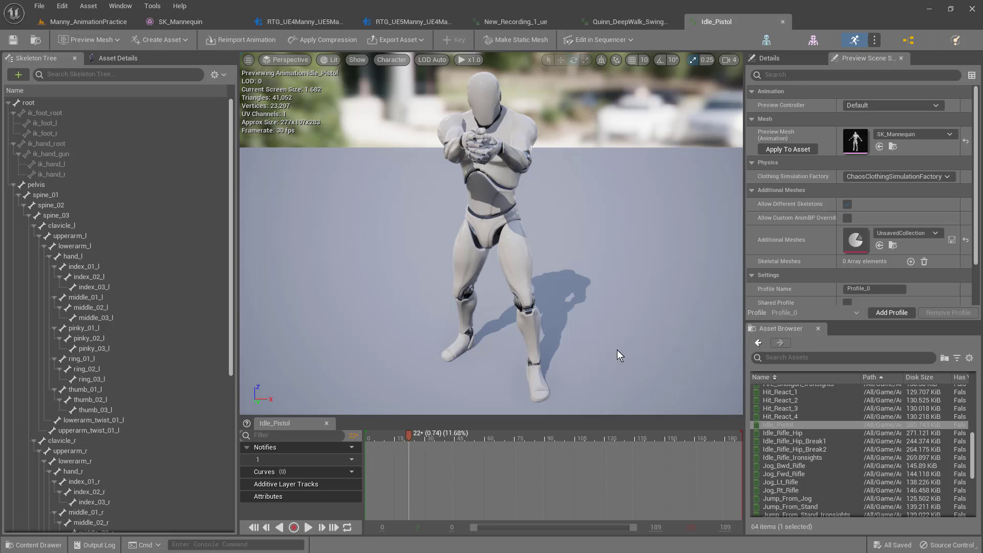
{"action": "mouse_move", "coordinate": [612, 351]}
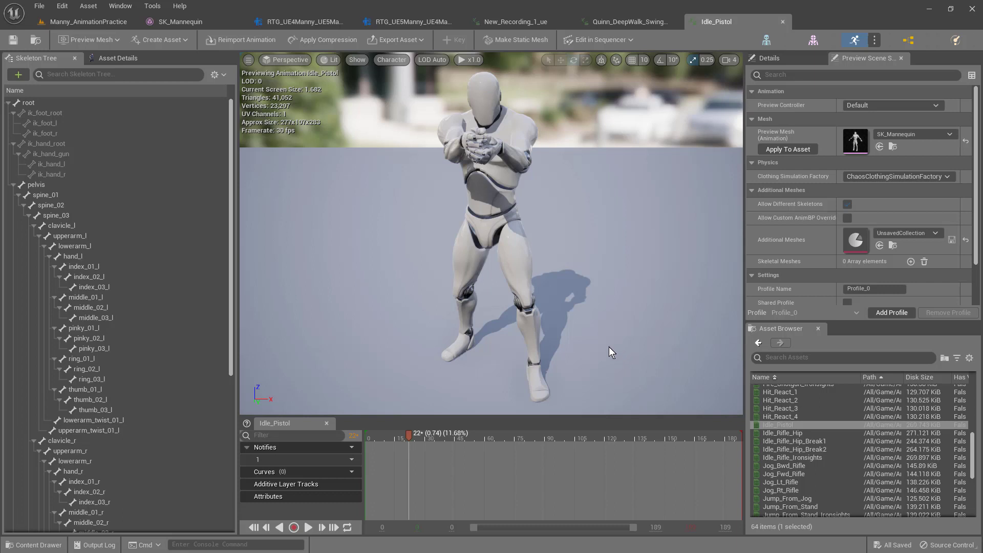
{"action": "mouse_move", "coordinate": [611, 355]}
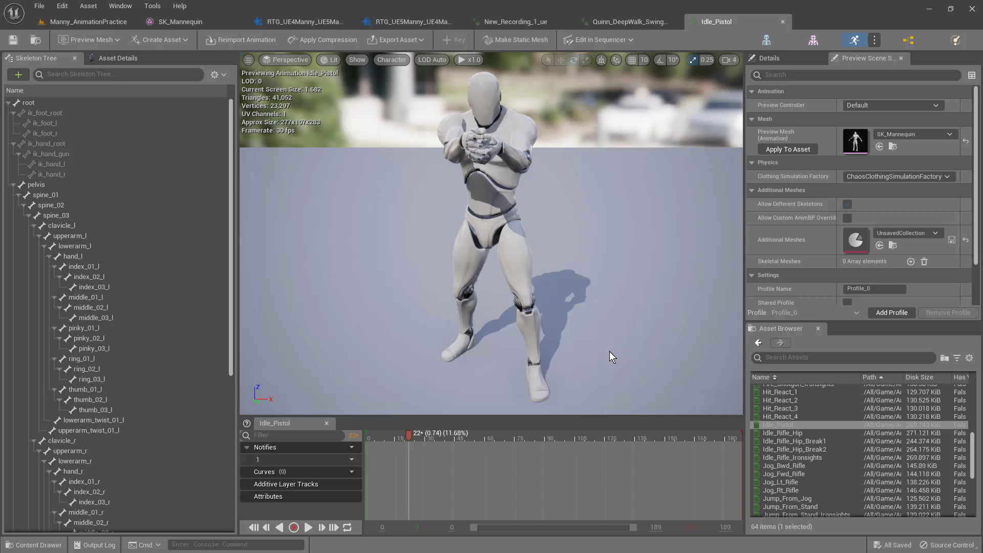
{"action": "mouse_move", "coordinate": [612, 361]}
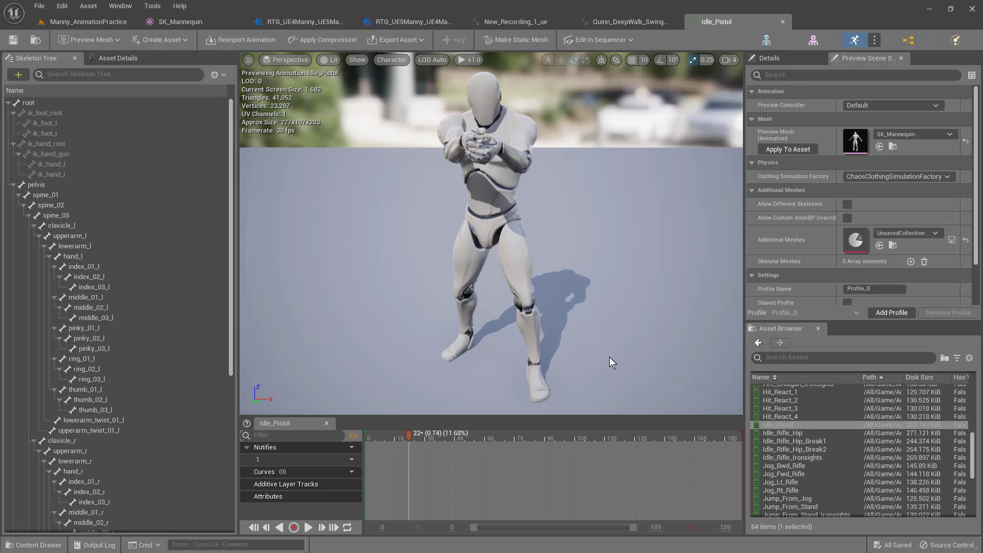
{"action": "mouse_move", "coordinate": [586, 347]}
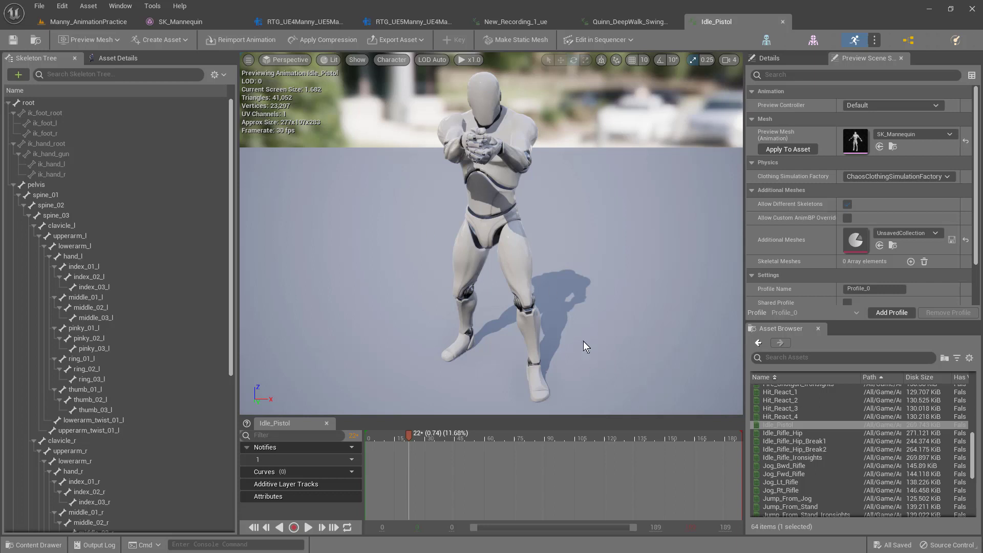
{"action": "mouse_move", "coordinate": [668, 484]}
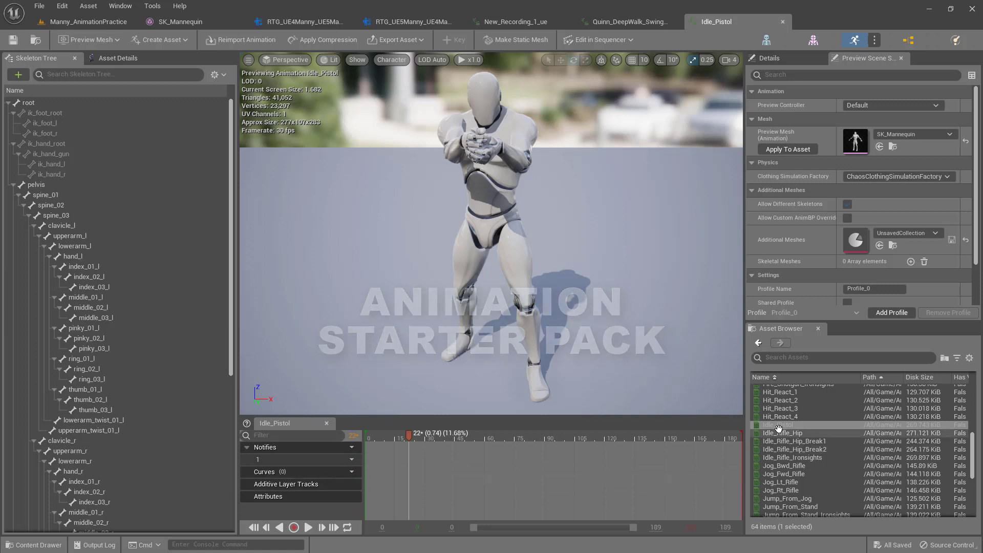
{"action": "mouse_move", "coordinate": [780, 424]}
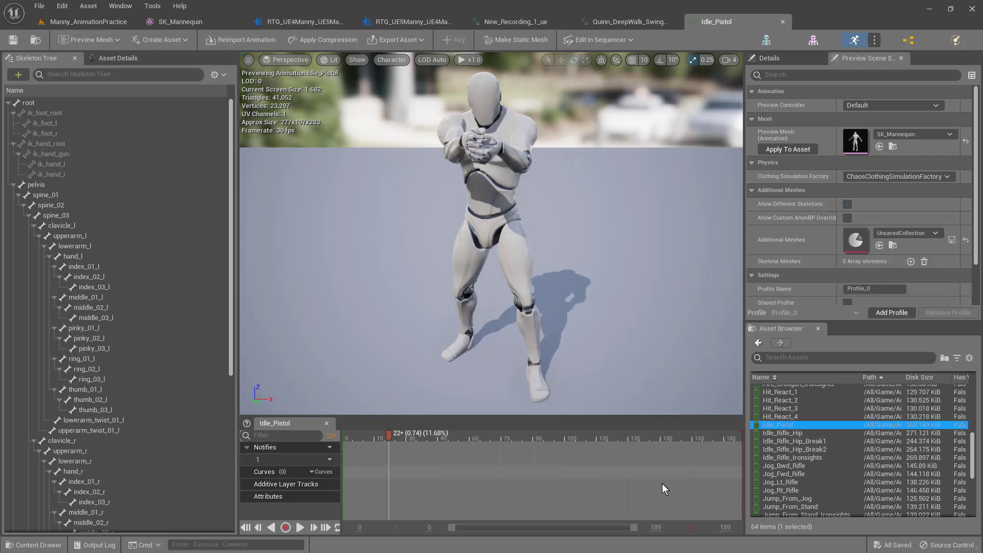
- Preview the idle animation, park the playhead near frame 52 and search the Skeleton Tree for 'head'
{"action": "left_click", "coordinate": [299, 527]}
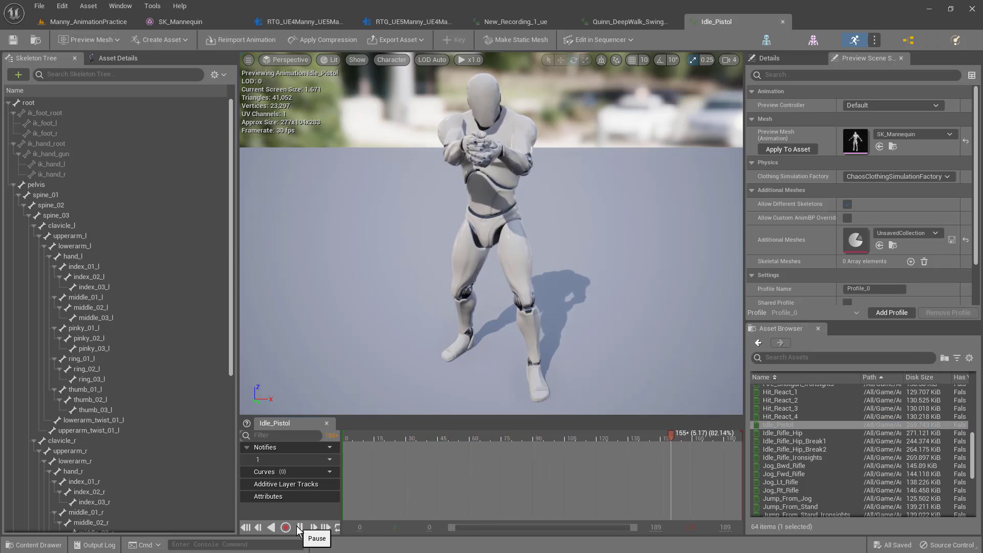
{"action": "left_click", "coordinate": [299, 528]}
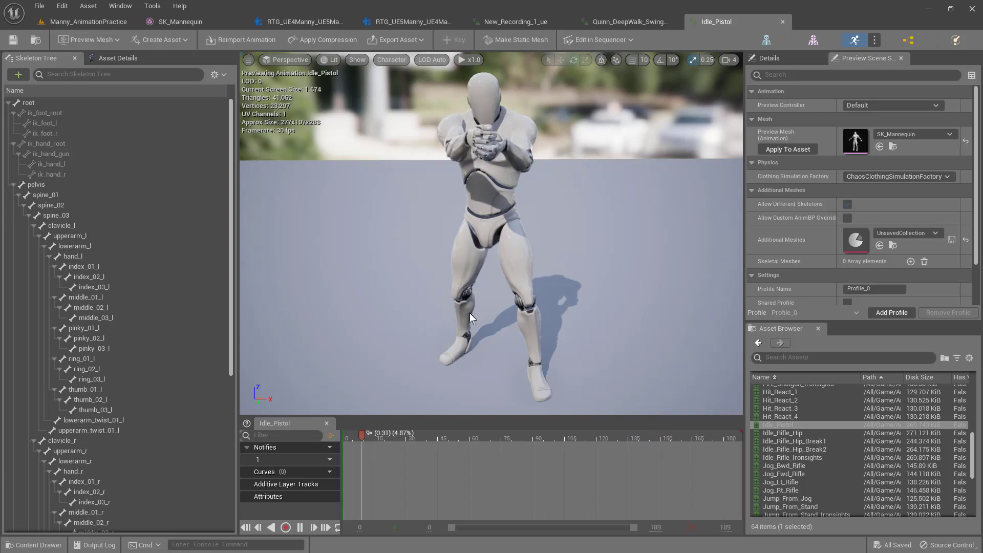
{"action": "left_click", "coordinate": [299, 527]}
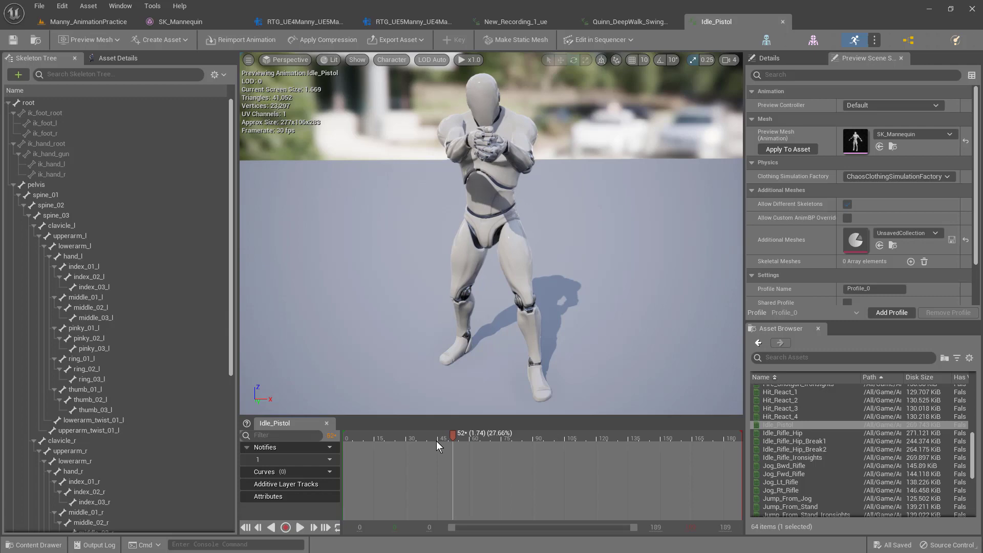
{"action": "left_click", "coordinate": [246, 527]}
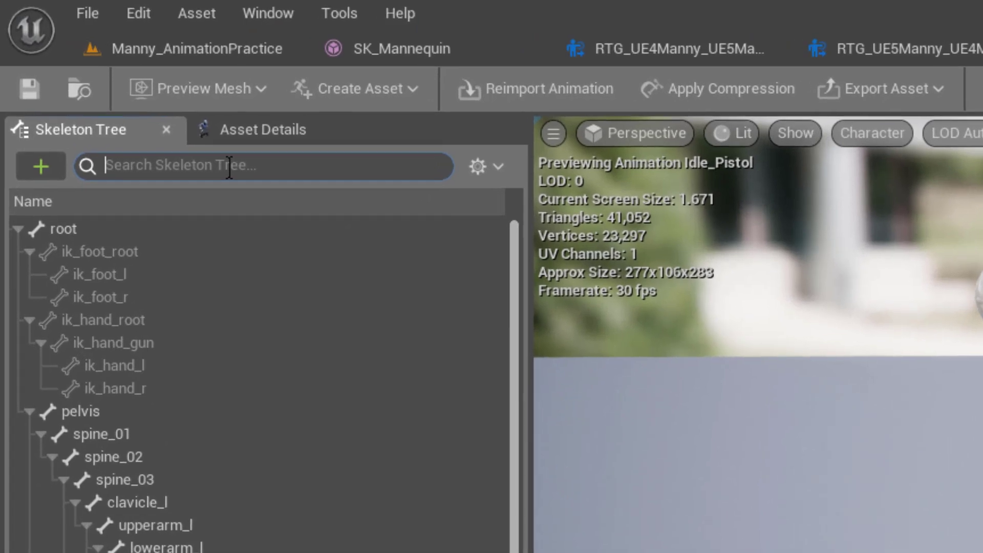
{"action": "type", "text": "hea"}
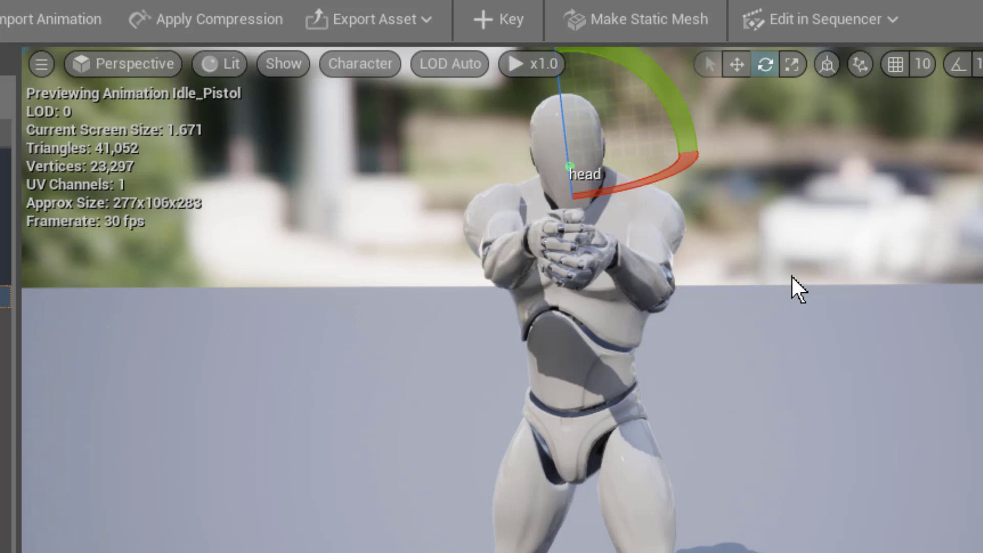
{"action": "mouse_move", "coordinate": [806, 446]}
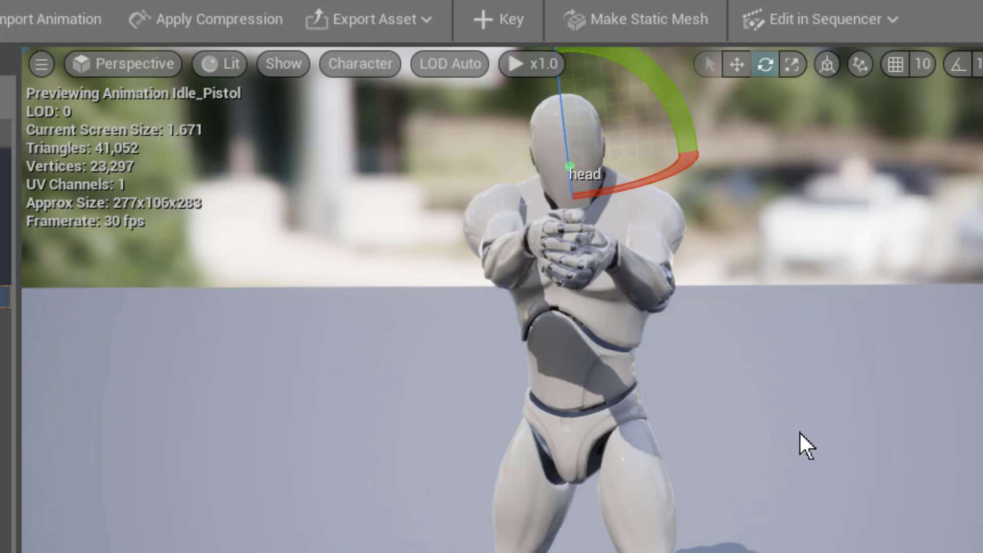
{"action": "mouse_move", "coordinate": [789, 520]}
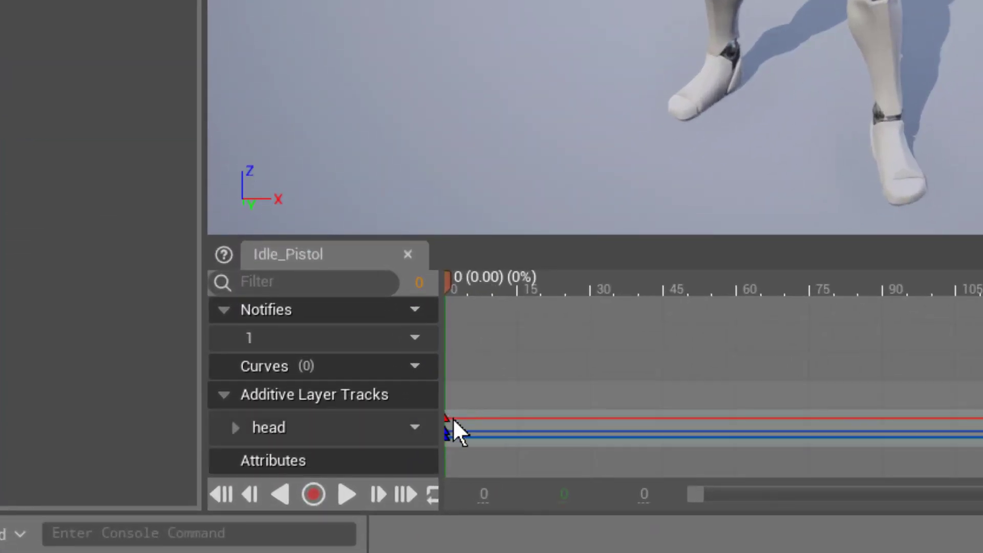
{"action": "mouse_move", "coordinate": [453, 245]}
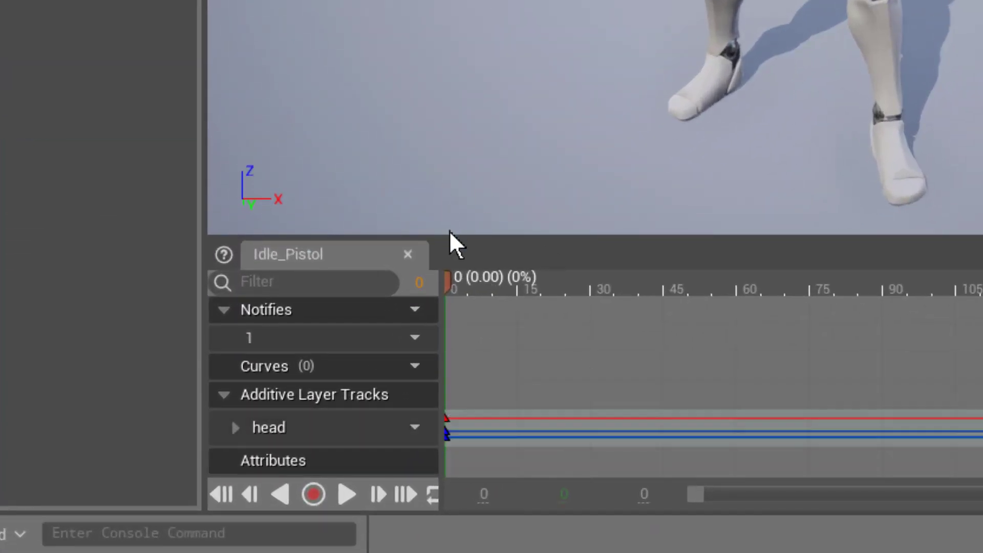
{"action": "mouse_move", "coordinate": [414, 502]}
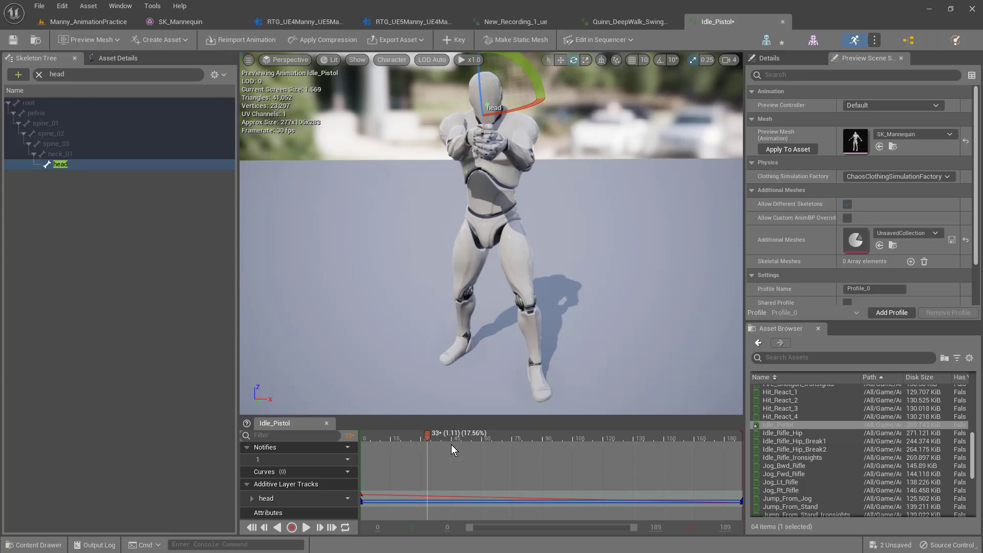
- Scrub the playhead back along the timeline to about frame 17
{"action": "left_click", "coordinate": [447, 436]}
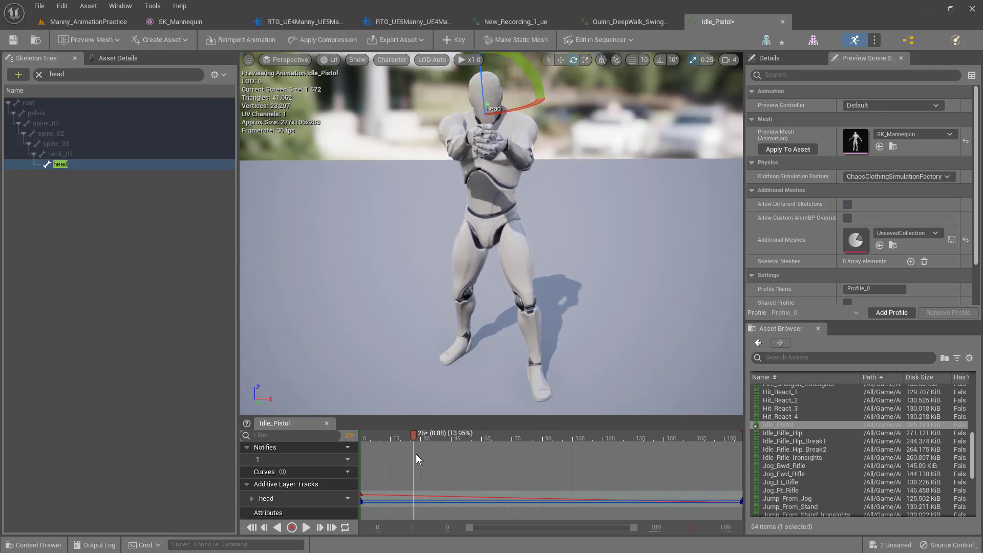
{"action": "left_click_drag", "start_coordinate": [413, 436], "coordinate": [402, 437]}
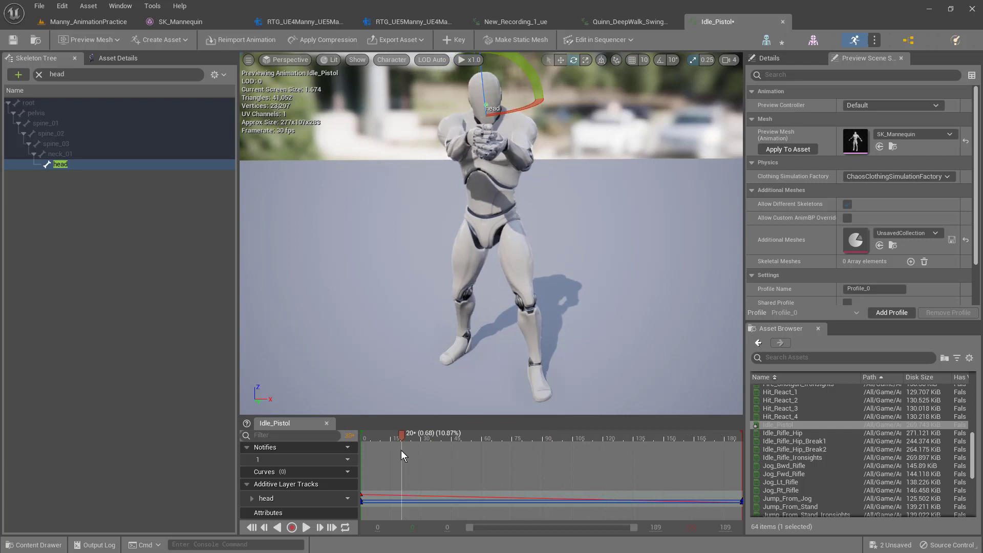
{"action": "left_click_drag", "start_coordinate": [402, 432], "coordinate": [396, 432]}
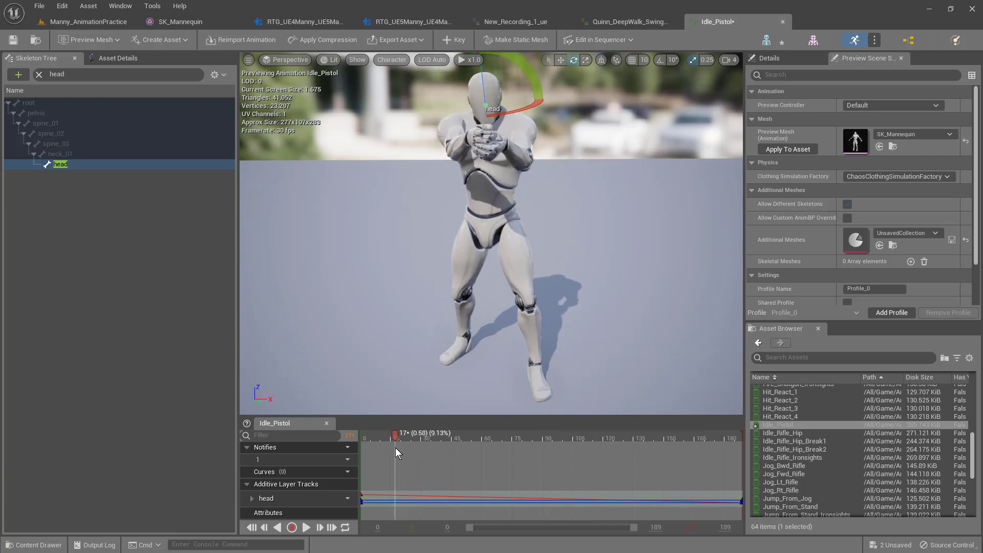
{"action": "left_click_drag", "start_coordinate": [396, 435], "coordinate": [384, 435]}
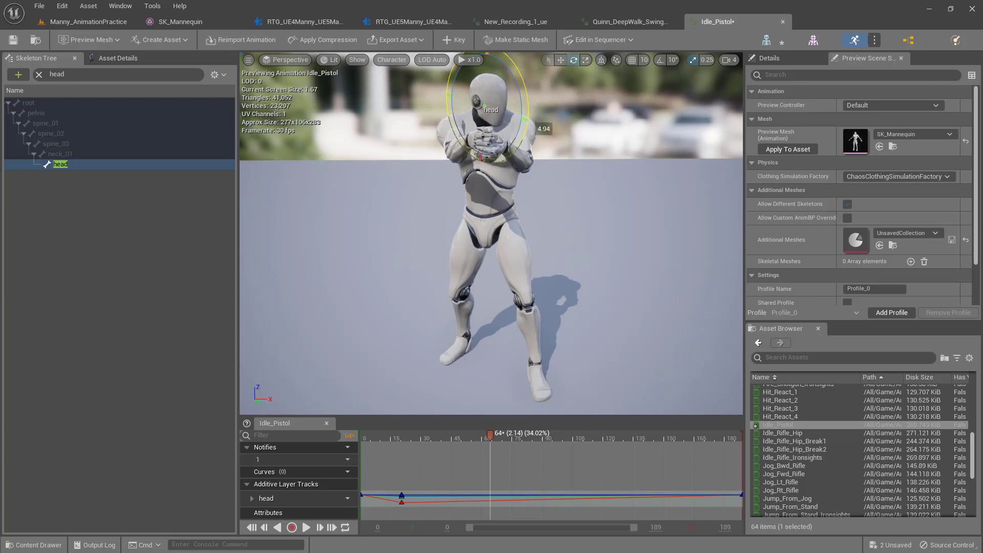
{"action": "mouse_move", "coordinate": [454, 40]}
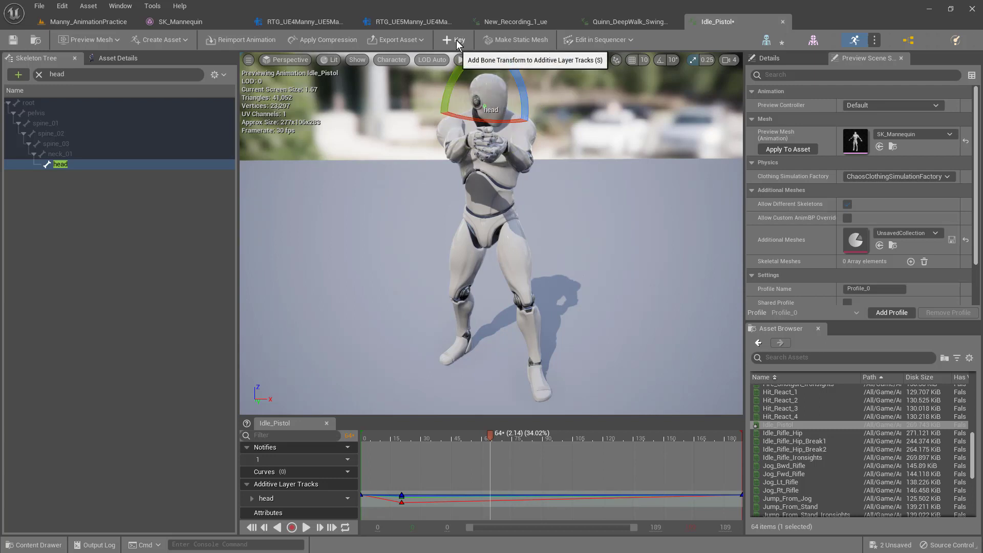
- Key the head bone's current pose and move the playhead further along the clip
{"action": "left_click", "coordinate": [453, 40]}
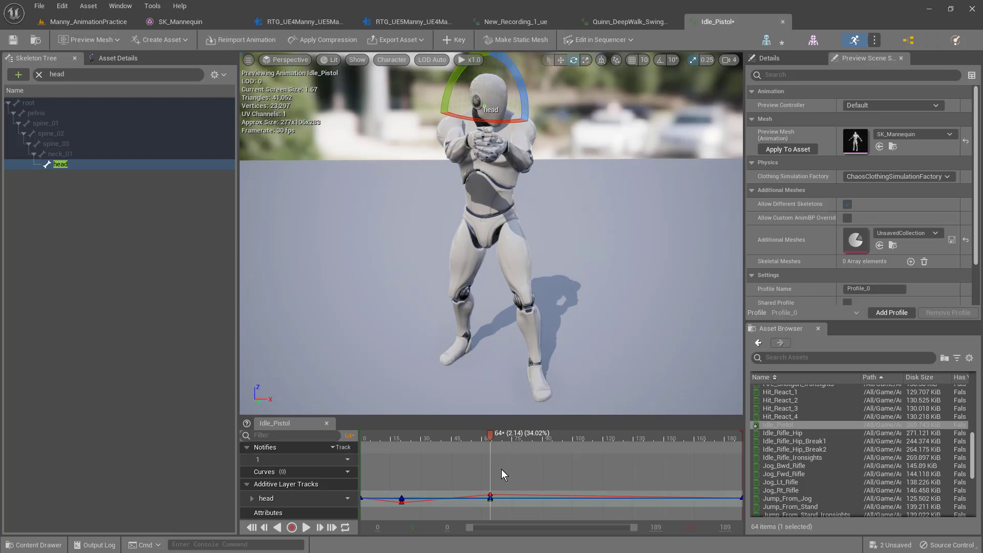
{"action": "left_click_drag", "start_coordinate": [490, 440], "coordinate": [502, 440]}
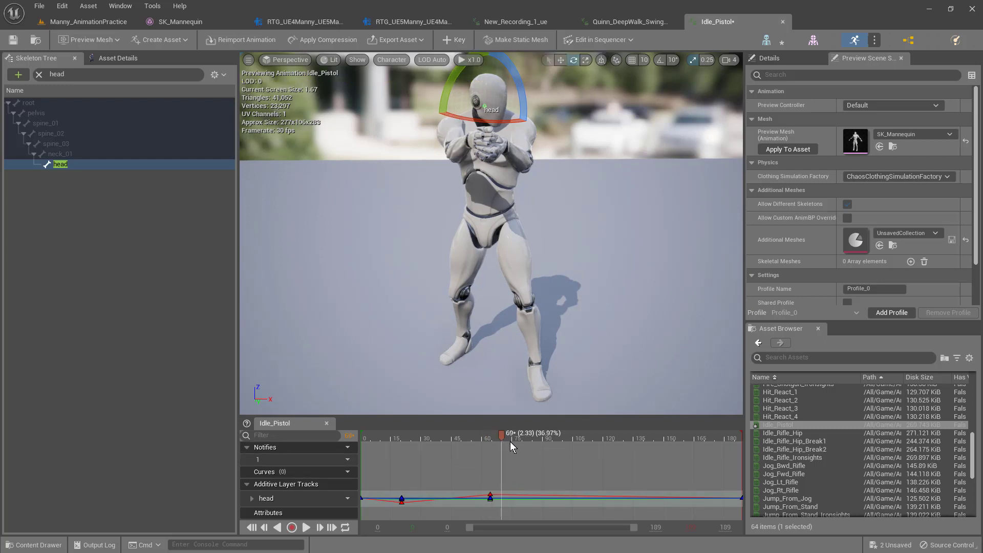
{"action": "left_click_drag", "start_coordinate": [502, 437], "coordinate": [612, 436]}
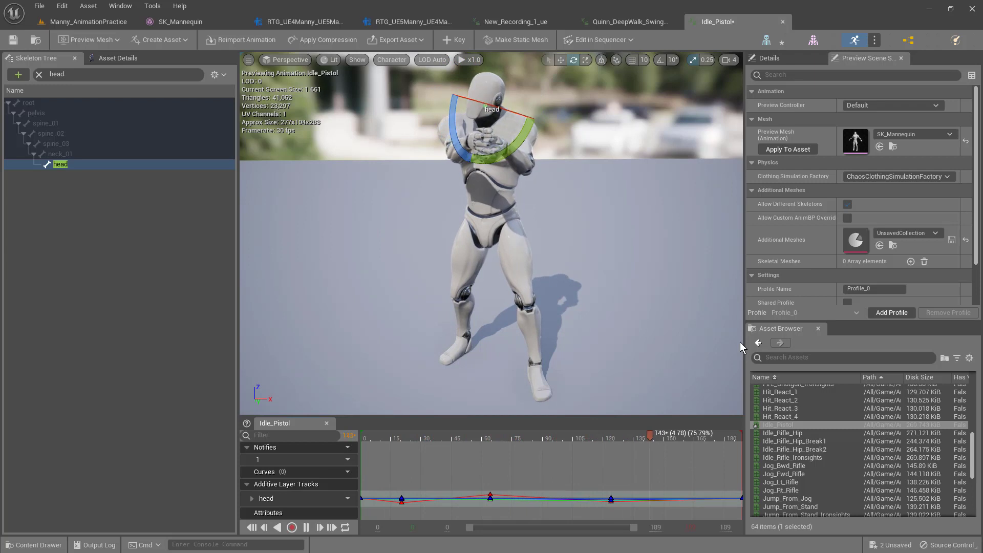
- Scrub back through the clip, review playback and stop it at frame 0
{"action": "left_click_drag", "start_coordinate": [647, 438], "coordinate": [393, 437]}
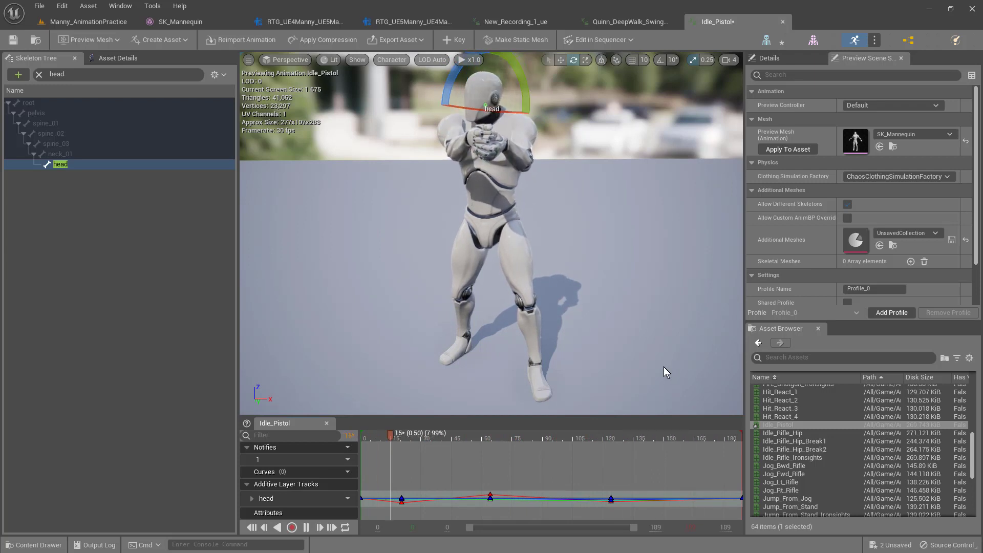
{"action": "left_click", "coordinate": [306, 527]}
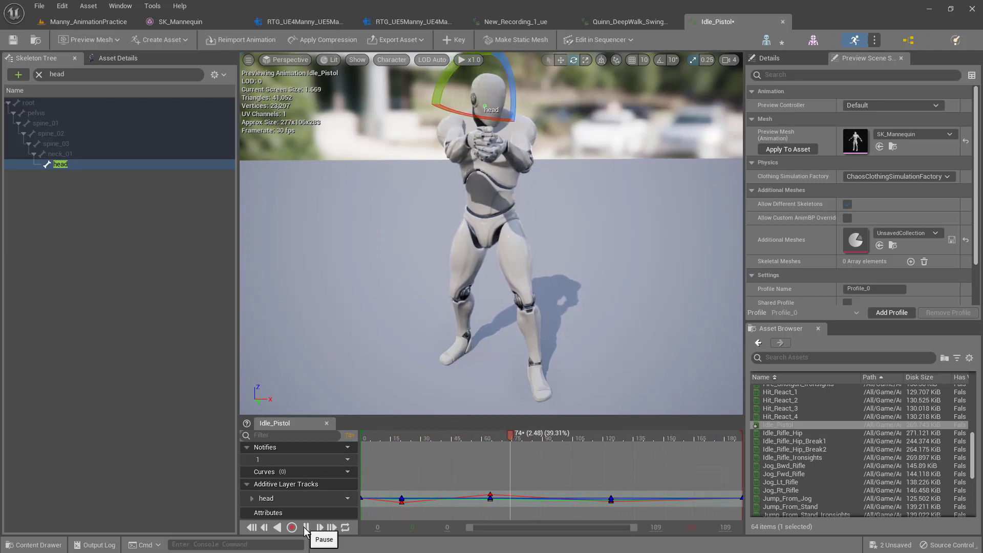
{"action": "left_click", "coordinate": [292, 527]}
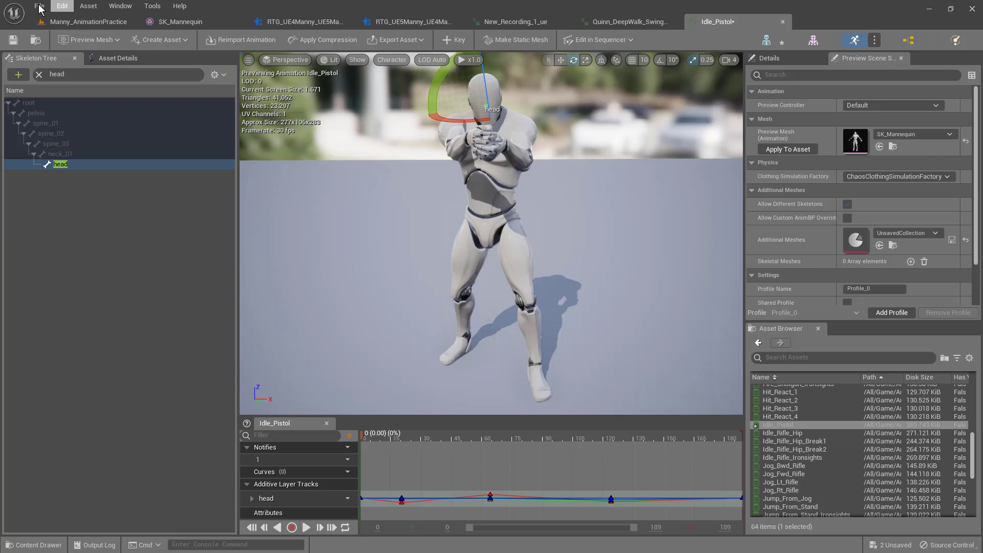
- Save the animation as a new asset named Idle_Pistol_REV in AnimStarterPack
{"action": "left_click", "coordinate": [40, 6]}
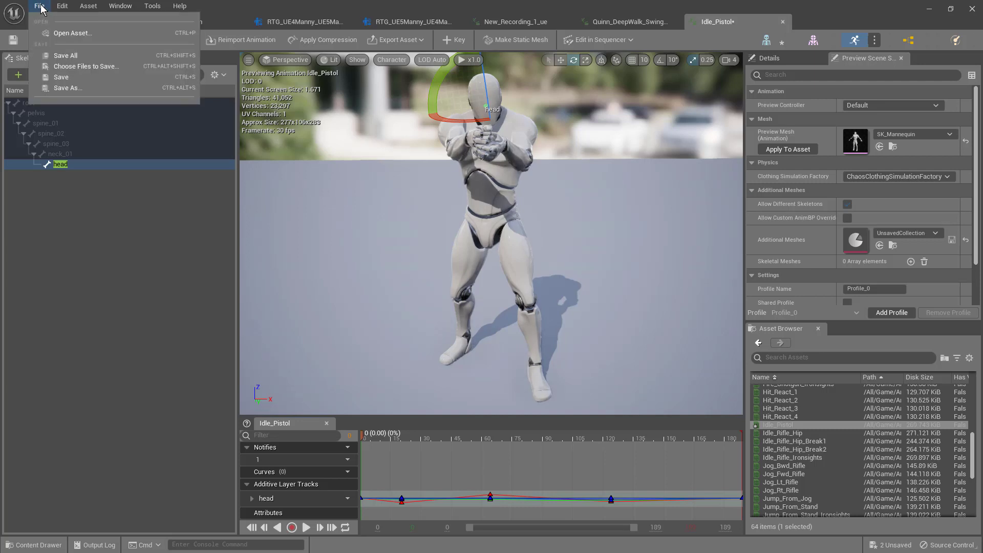
{"action": "mouse_move", "coordinate": [65, 56]}
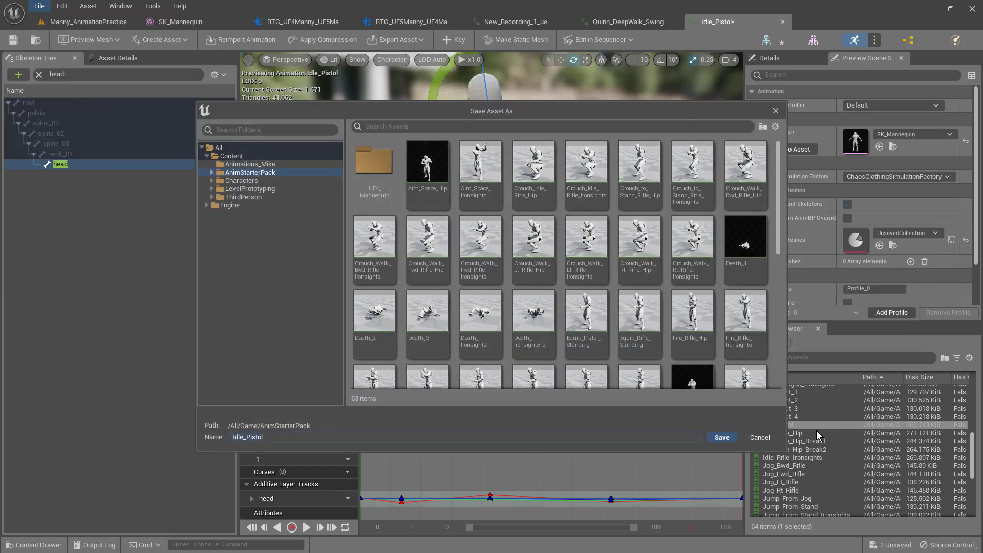
{"action": "left_click", "coordinate": [263, 438]}
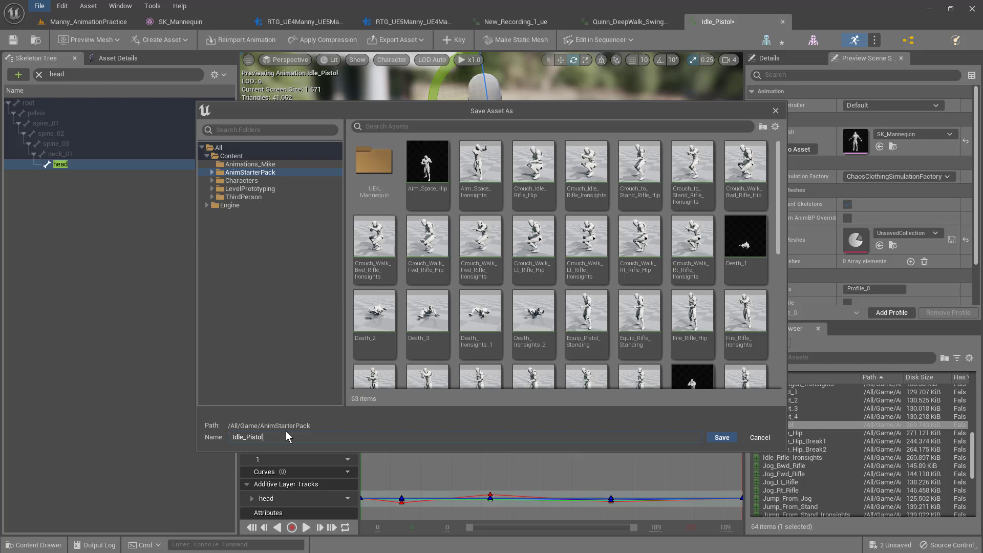
{"action": "type", "text": "_"}
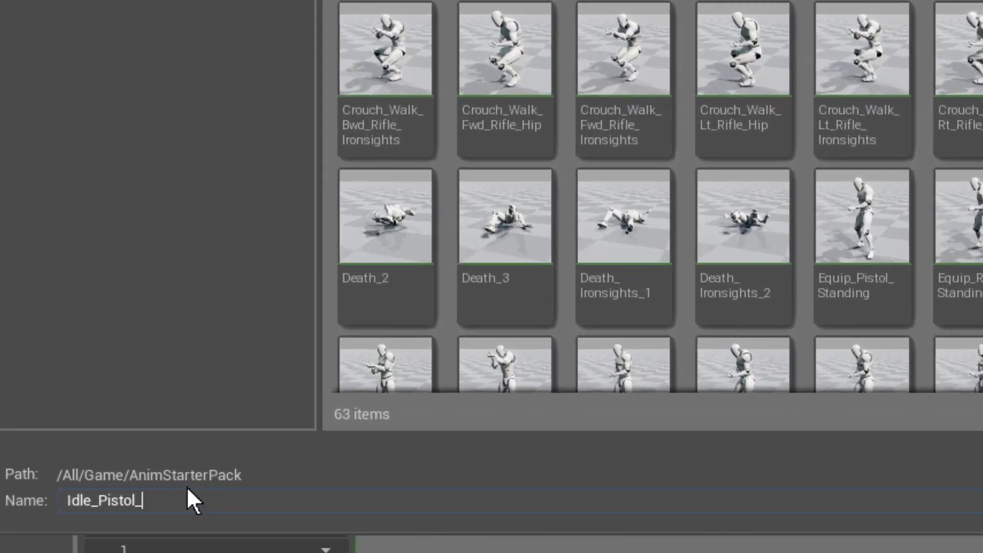
{"action": "type", "text": "REV"}
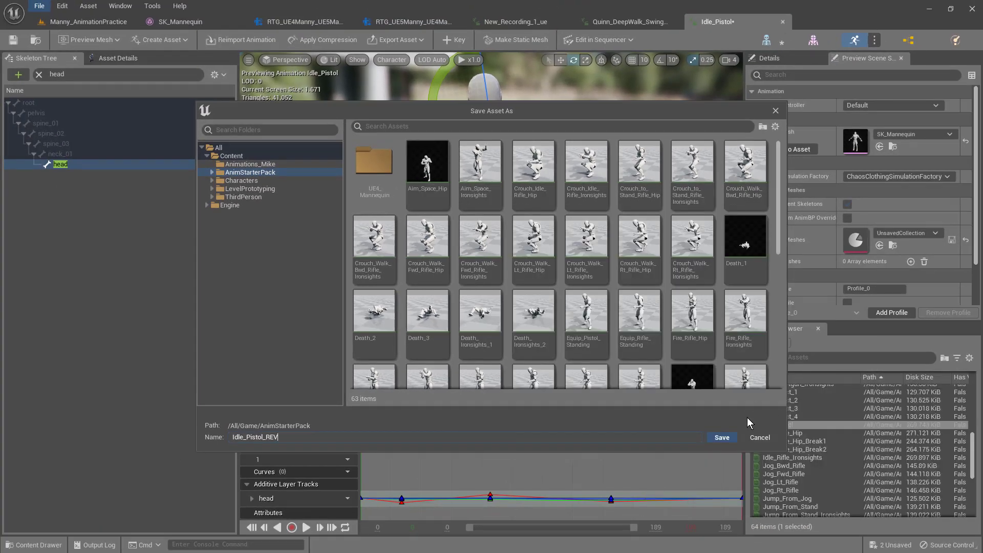
{"action": "left_click", "coordinate": [721, 437]}
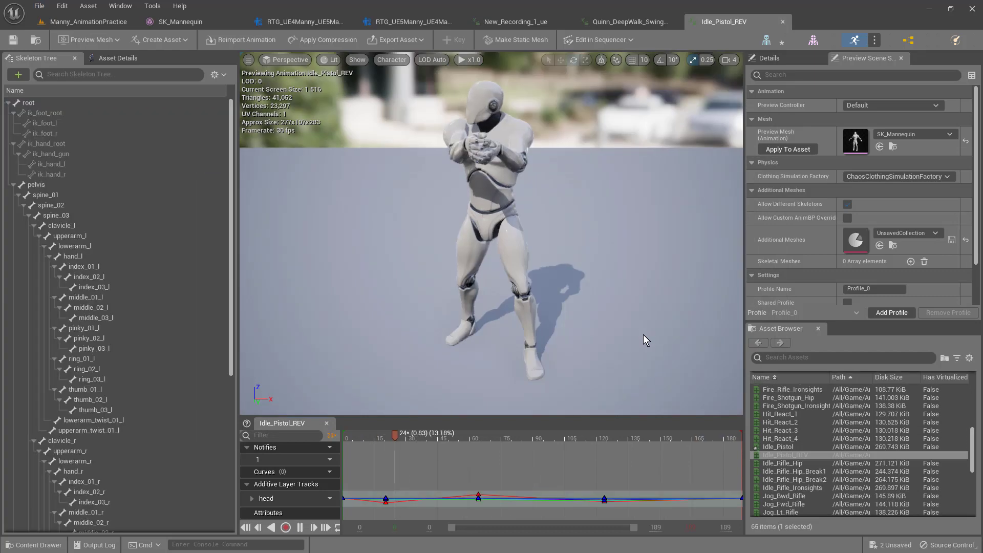
{"action": "left_click", "coordinate": [528, 433]}
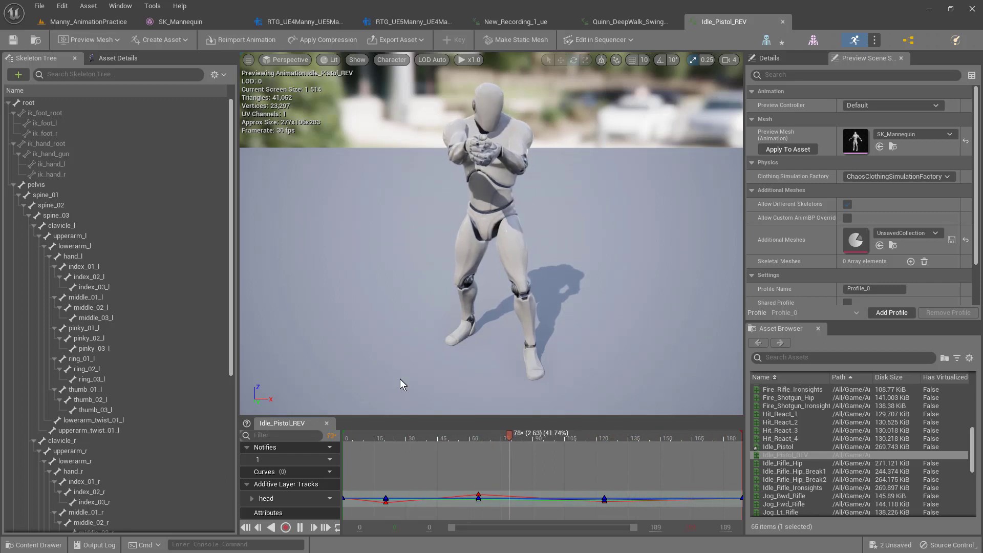
{"action": "mouse_move", "coordinate": [298, 527]}
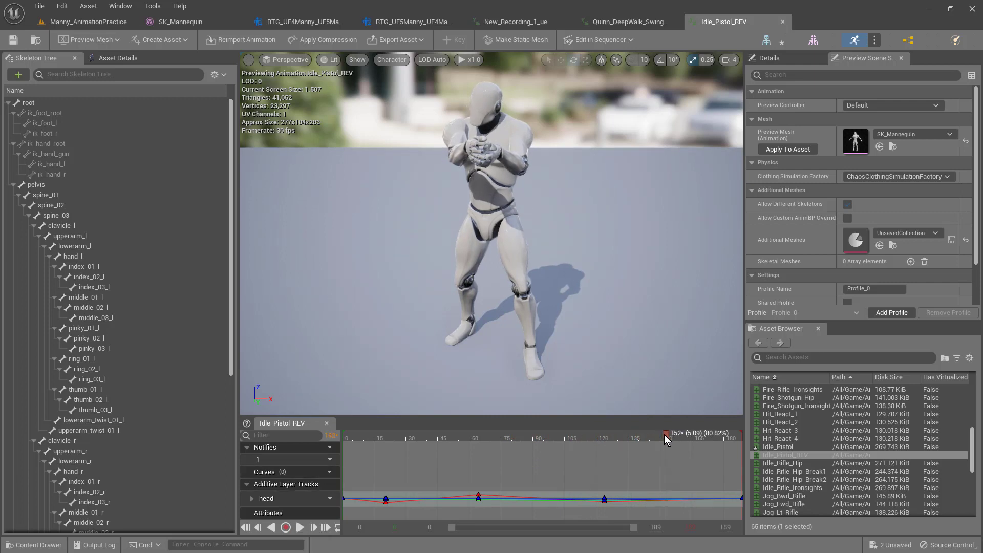
{"action": "left_click", "coordinate": [549, 432]}
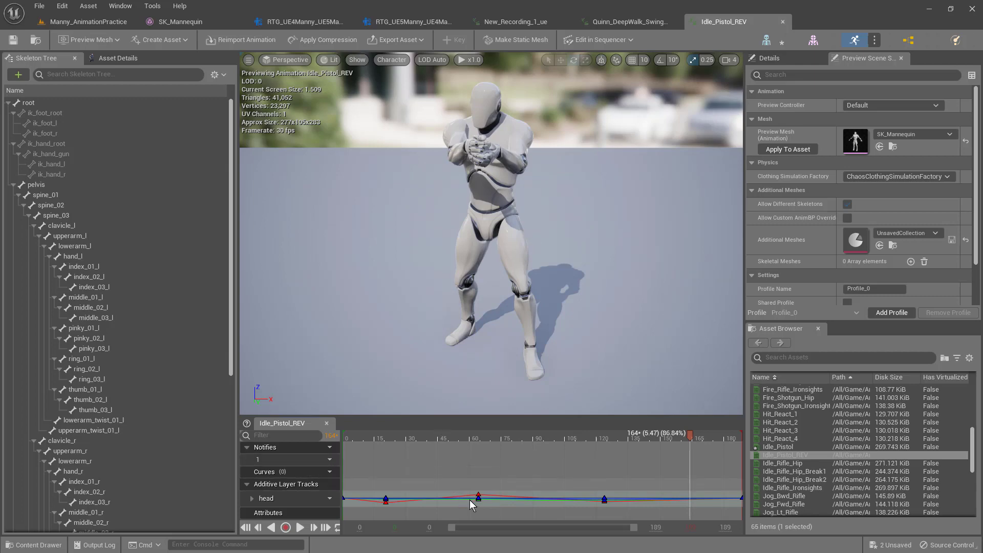
{"action": "left_click", "coordinate": [266, 497]}
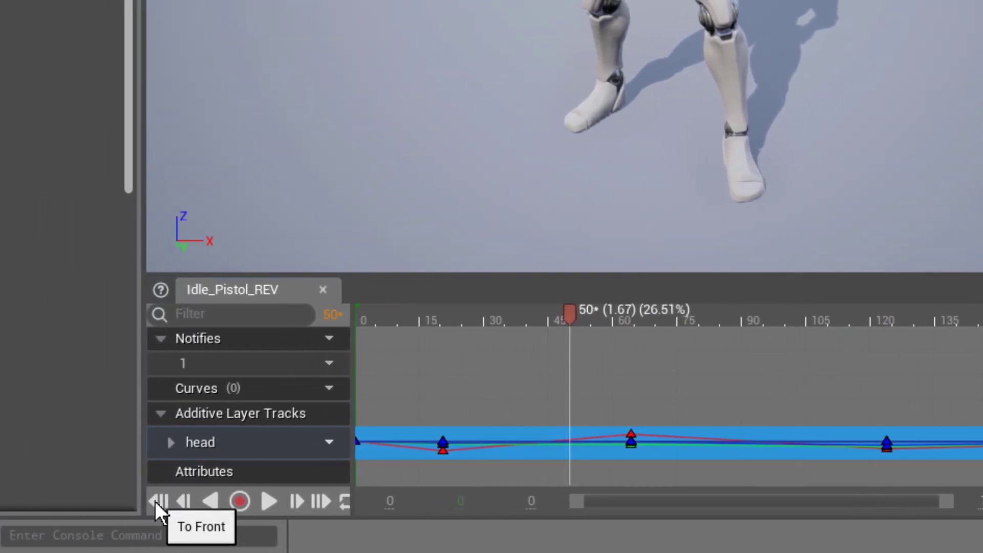
- Return the playhead to frame 0 and bring up the head track's curve options
{"action": "left_click", "coordinate": [159, 501]}
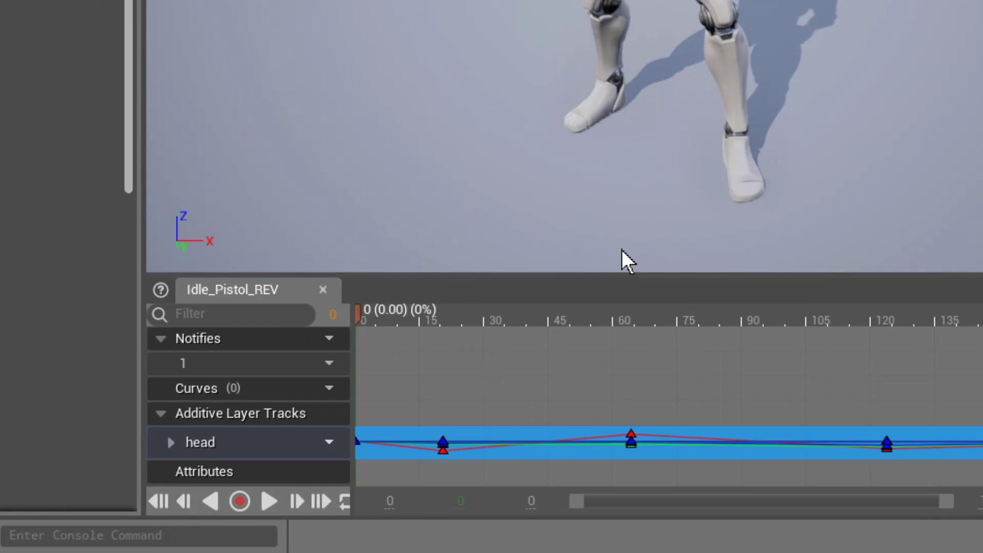
{"action": "mouse_move", "coordinate": [574, 314]}
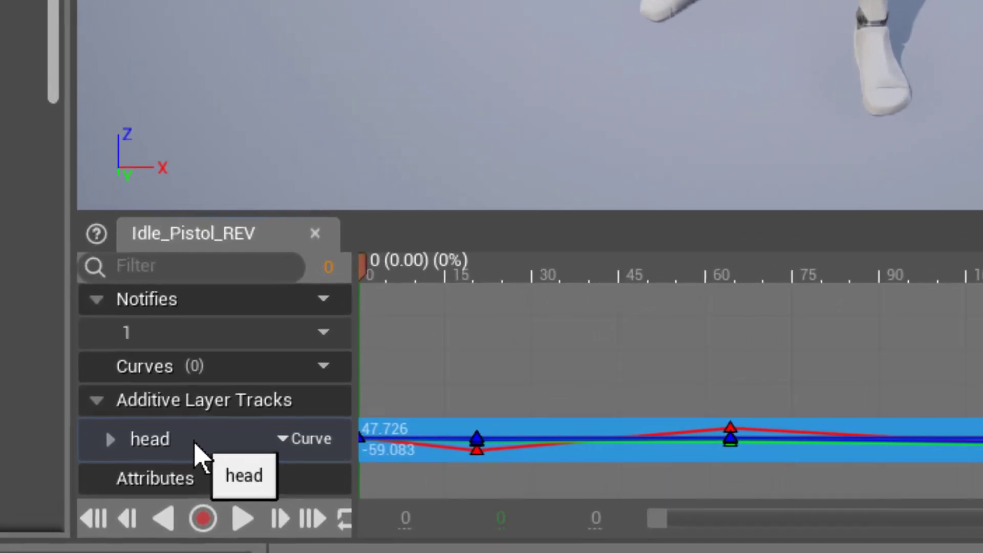
{"action": "left_click", "coordinate": [308, 438]}
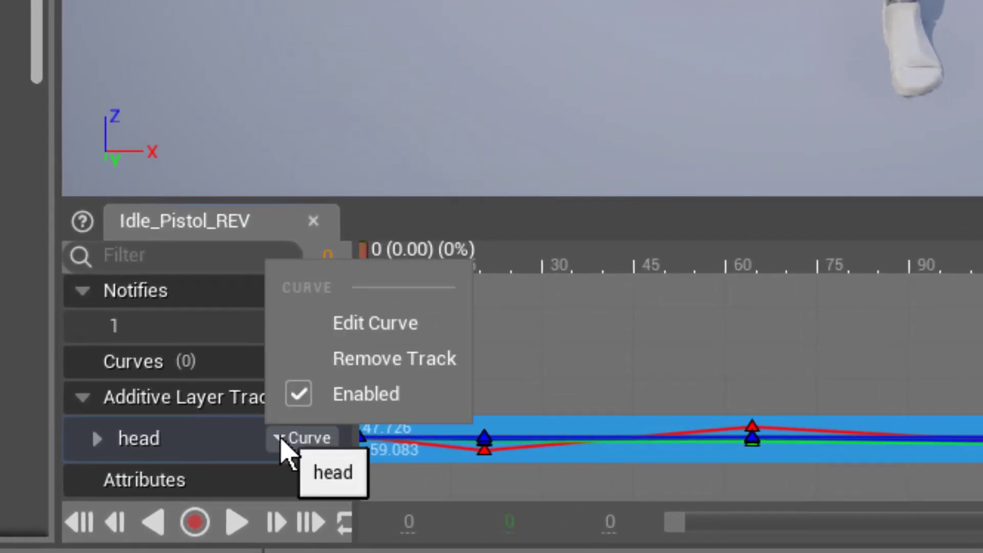
{"action": "mouse_move", "coordinate": [375, 322]}
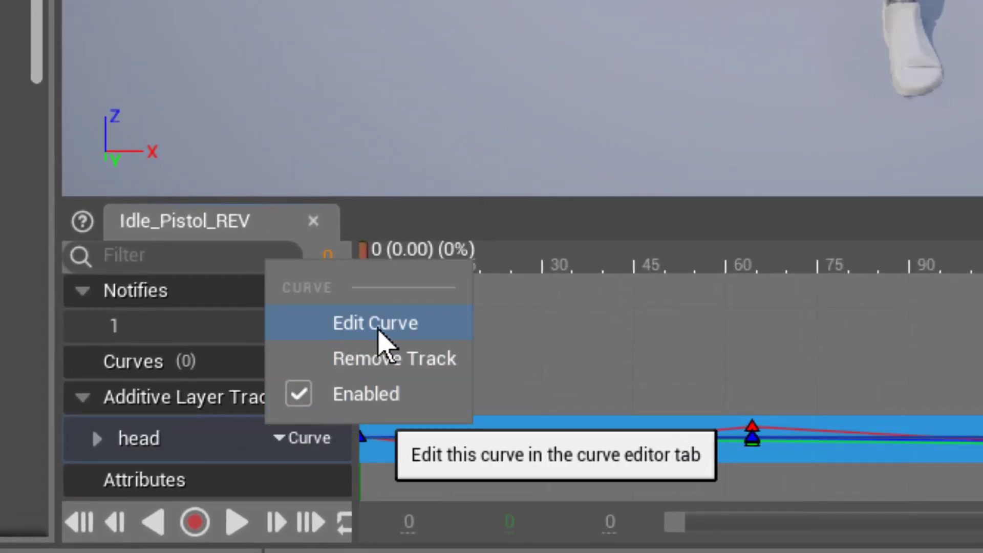
{"action": "mouse_move", "coordinate": [207, 436]}
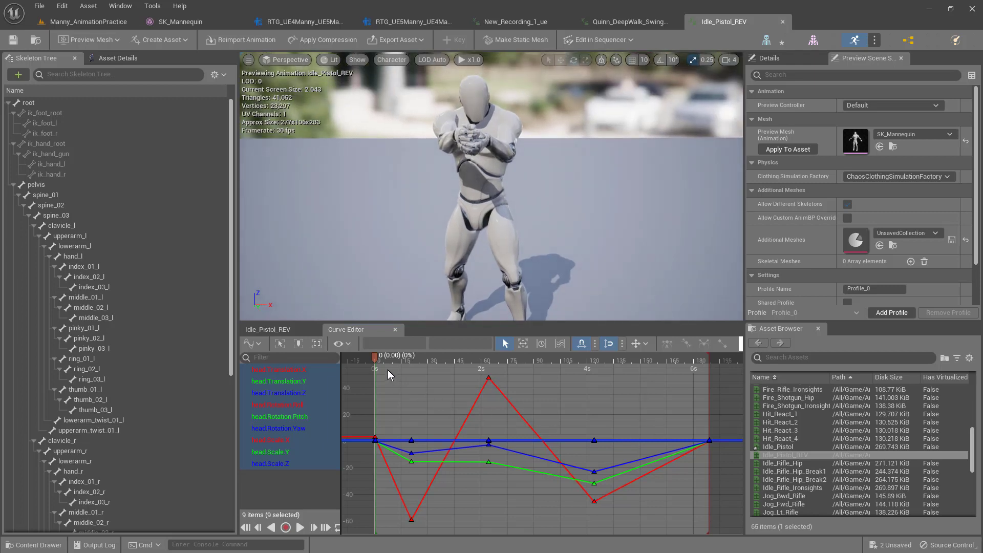
- Box-select every key on the nine head translation, rotation and scale curves
{"action": "left_click_drag", "start_coordinate": [389, 369], "coordinate": [684, 524]}
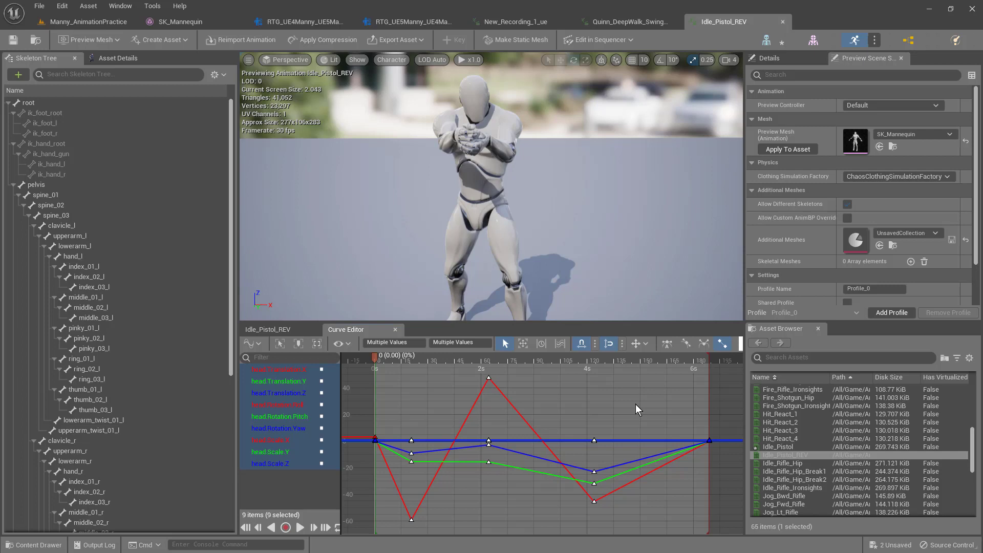
{"action": "mouse_move", "coordinate": [630, 411]}
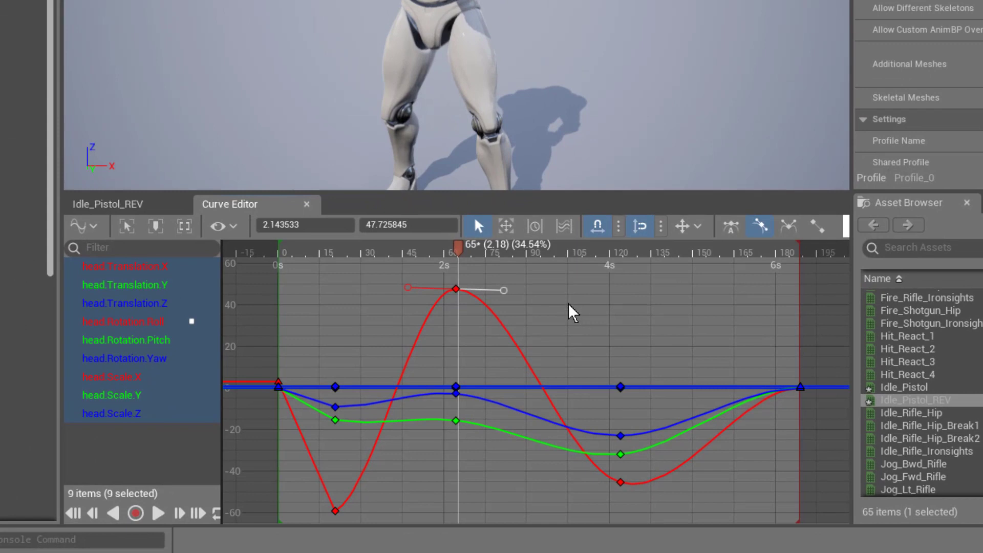
{"action": "mouse_move", "coordinate": [455, 256]}
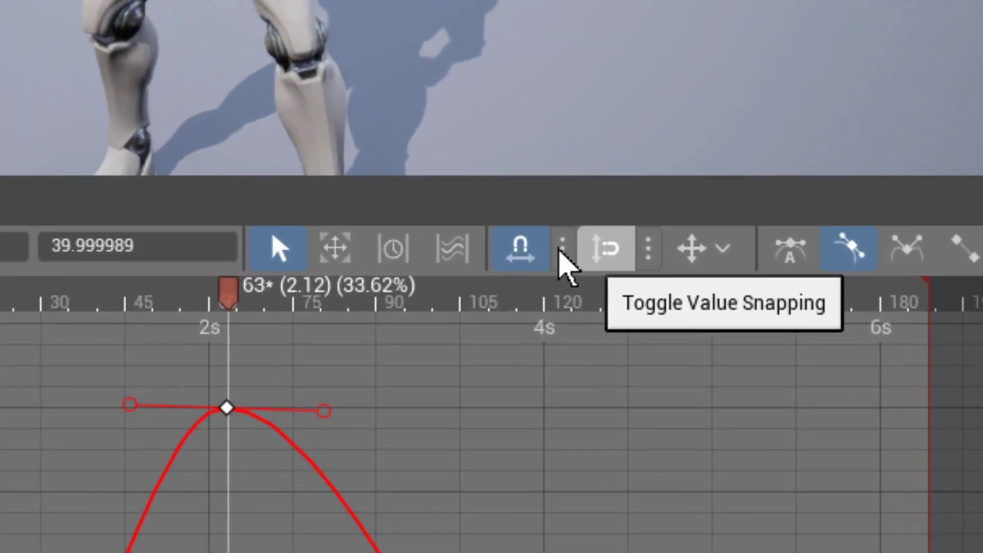
{"action": "mouse_move", "coordinate": [517, 248]}
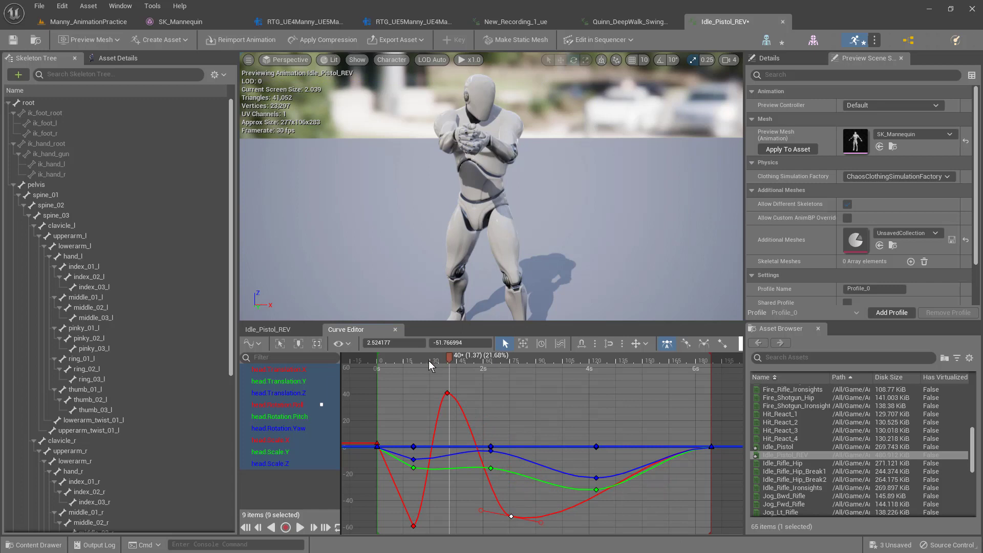
- Isolate the head roll and pitch curves and pull the roll dip earlier, near 2 seconds
{"action": "left_click", "coordinate": [429, 356]}
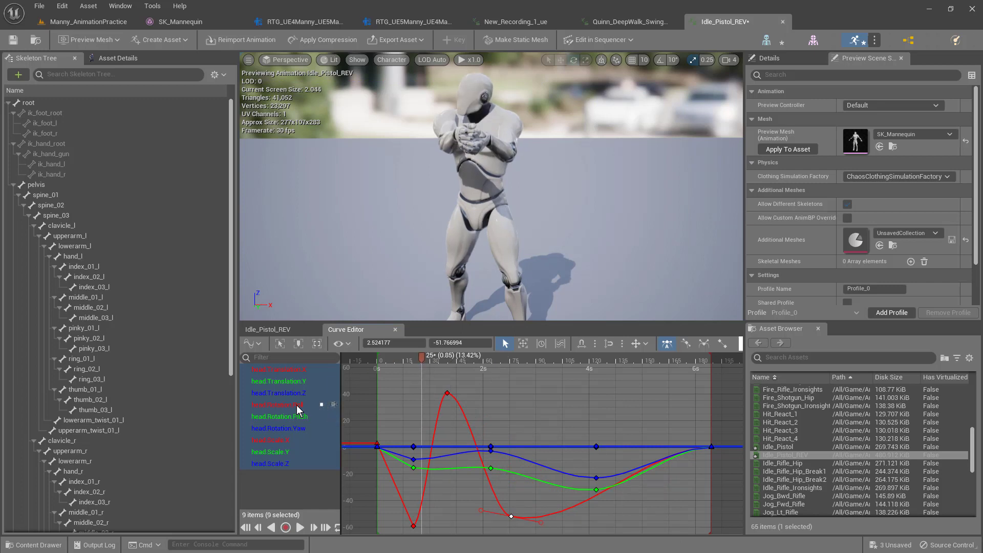
{"action": "left_click", "coordinate": [278, 404]}
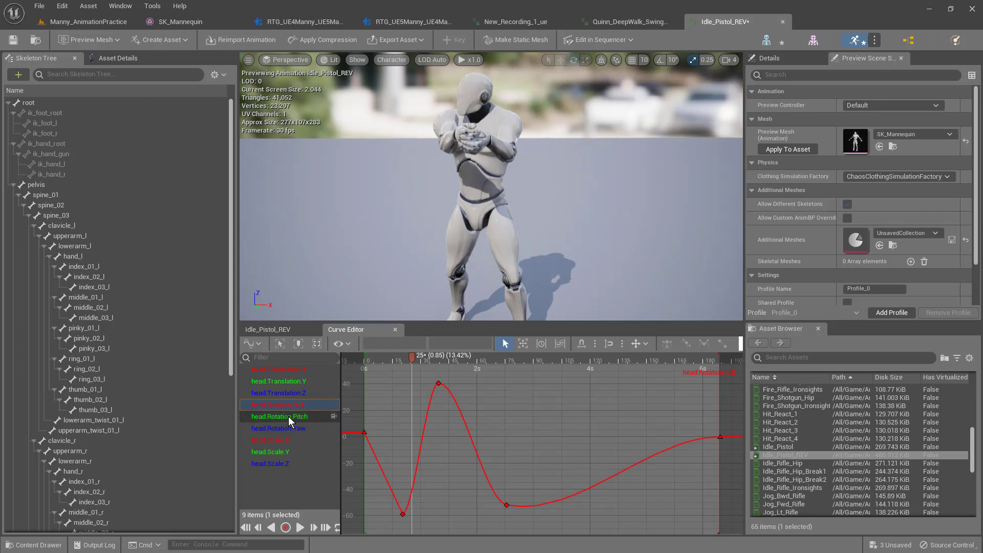
{"action": "left_click", "coordinate": [279, 429]}
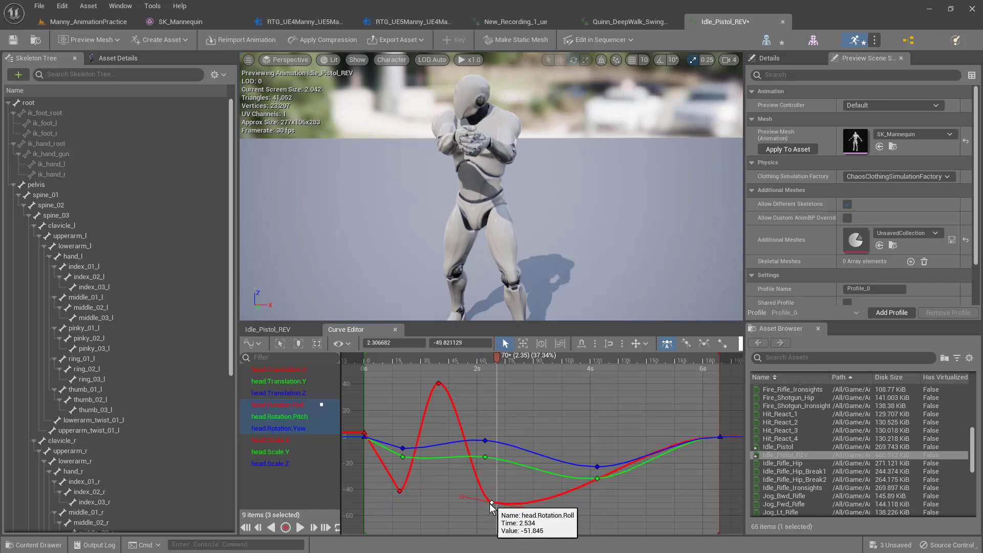
{"action": "left_click_drag", "start_coordinate": [492, 505], "coordinate": [480, 500]}
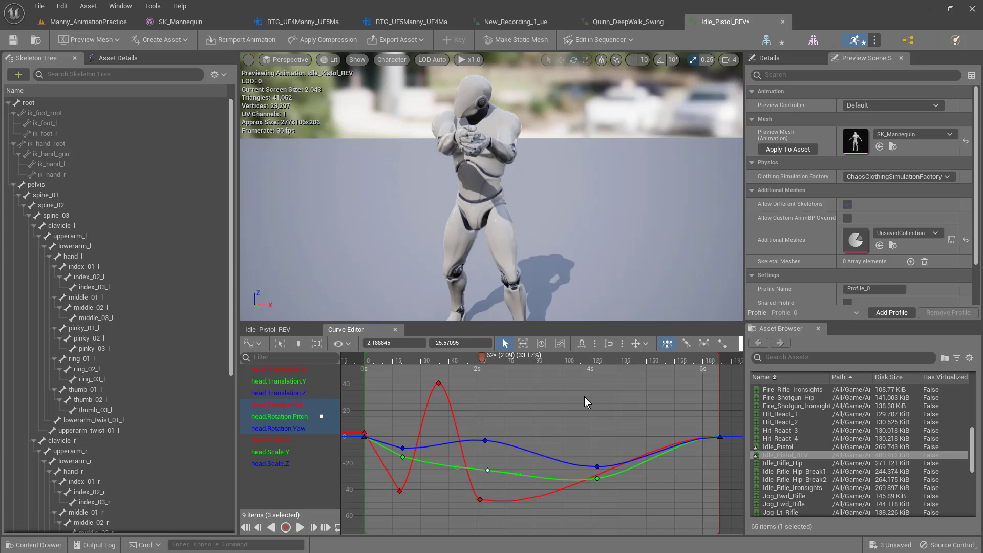
{"action": "mouse_move", "coordinate": [505, 367]}
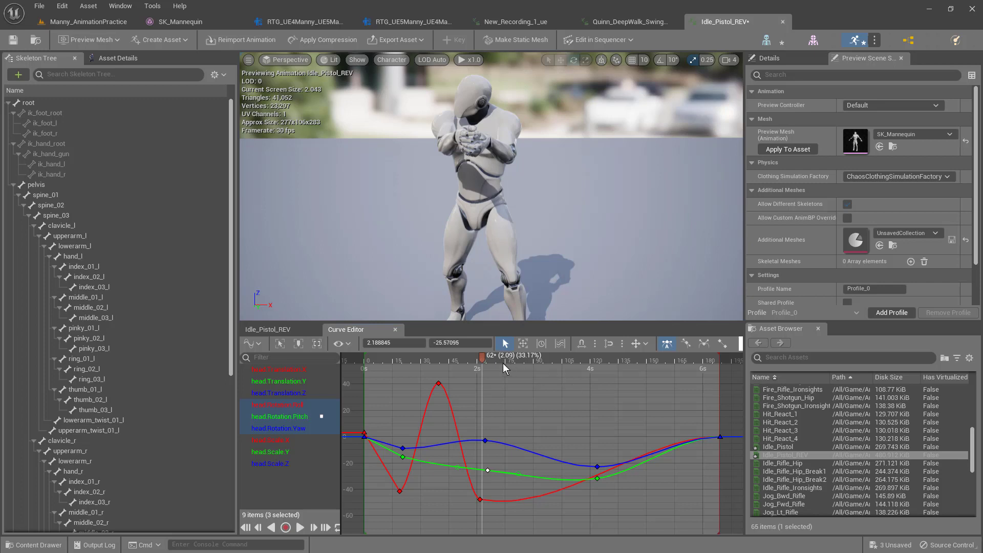